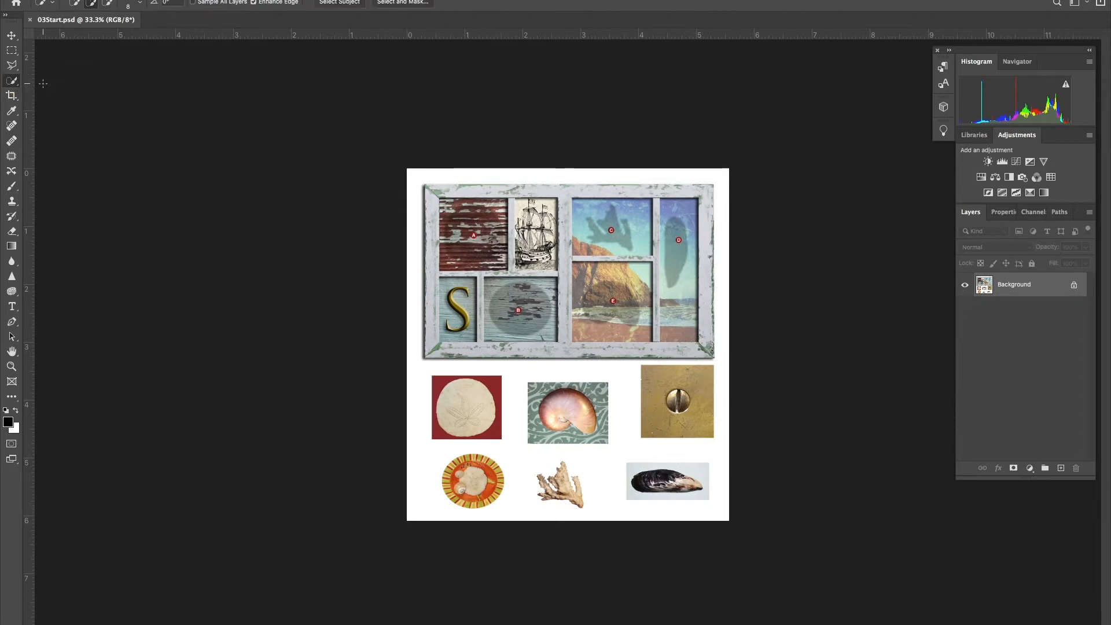
Zoom in on the collage to work on selecting the sand dollar.
{"action": "key", "text": "ctrl+plus"}
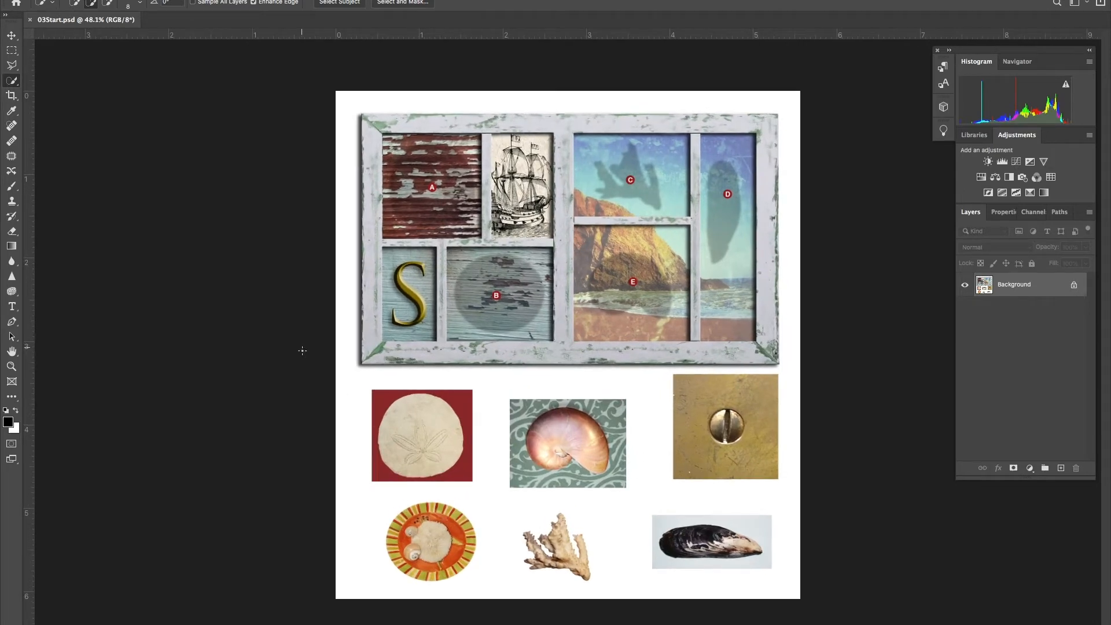
{"action": "right_click", "coordinate": [412, 430]}
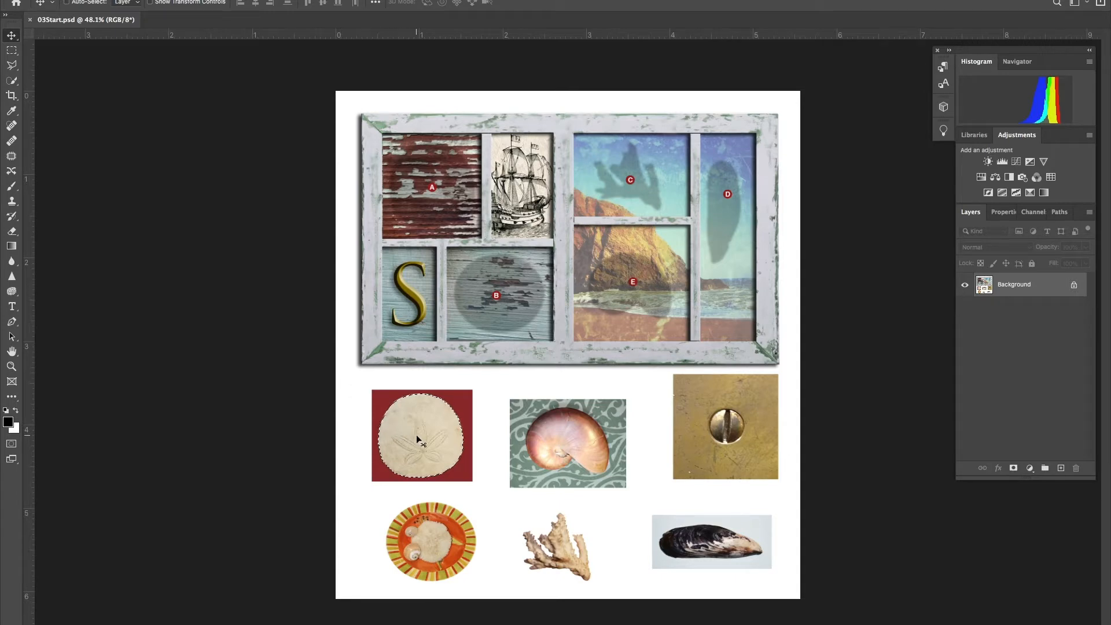
Drag the sand dollar up into compartment A and nudge it into place.
{"action": "left_click_drag", "start_coordinate": [422, 435], "coordinate": [420, 206]}
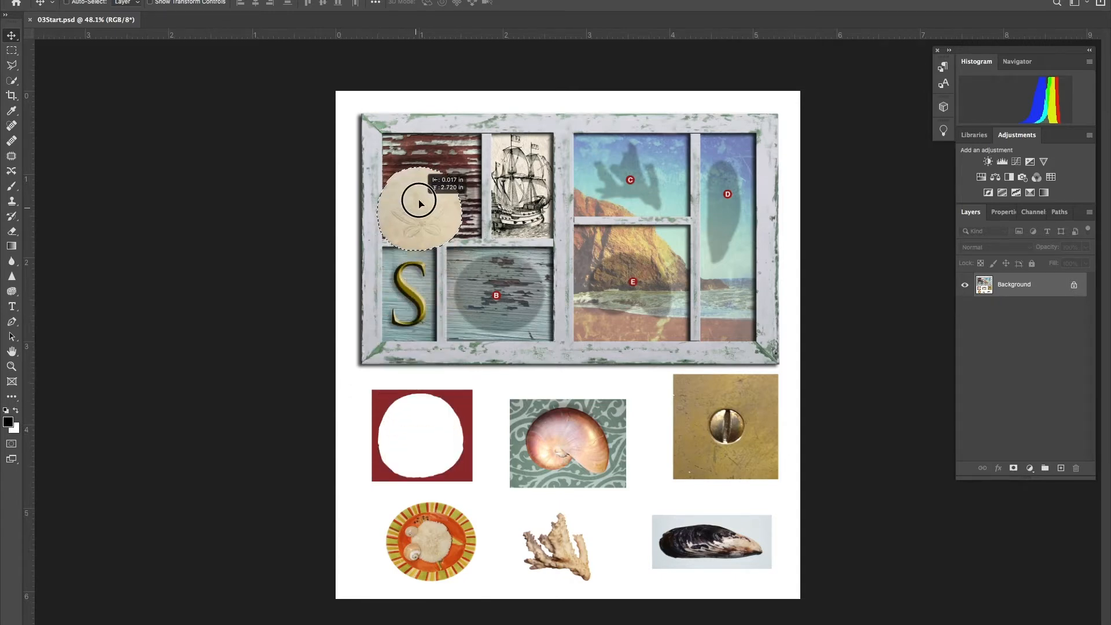
{"action": "left_click_drag", "start_coordinate": [418, 204], "coordinate": [426, 184]}
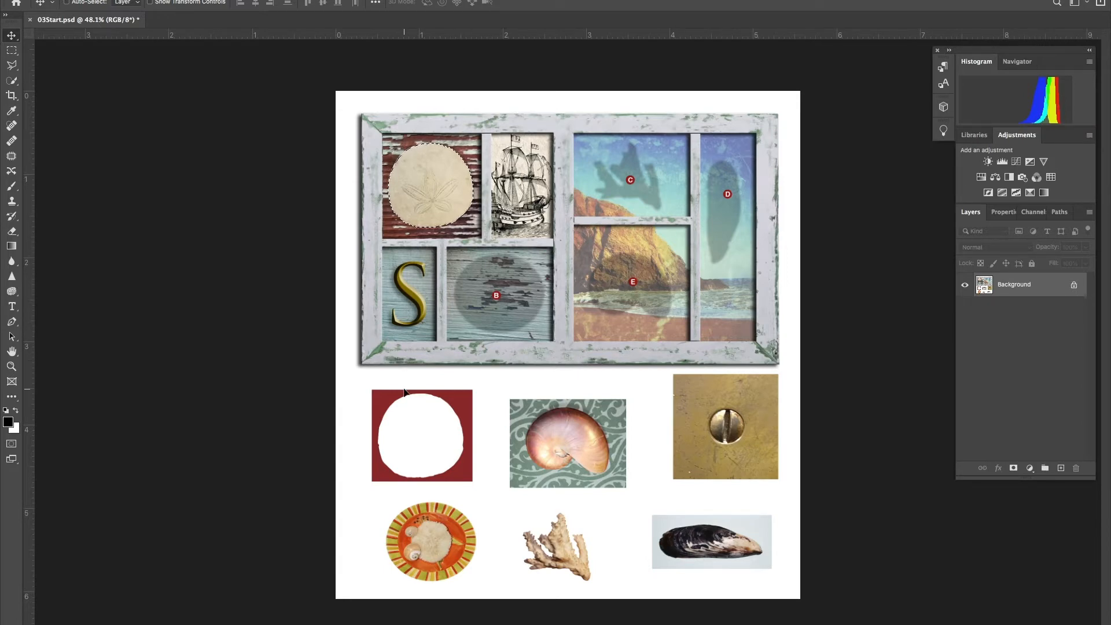
{"action": "mouse_move", "coordinate": [425, 198]}
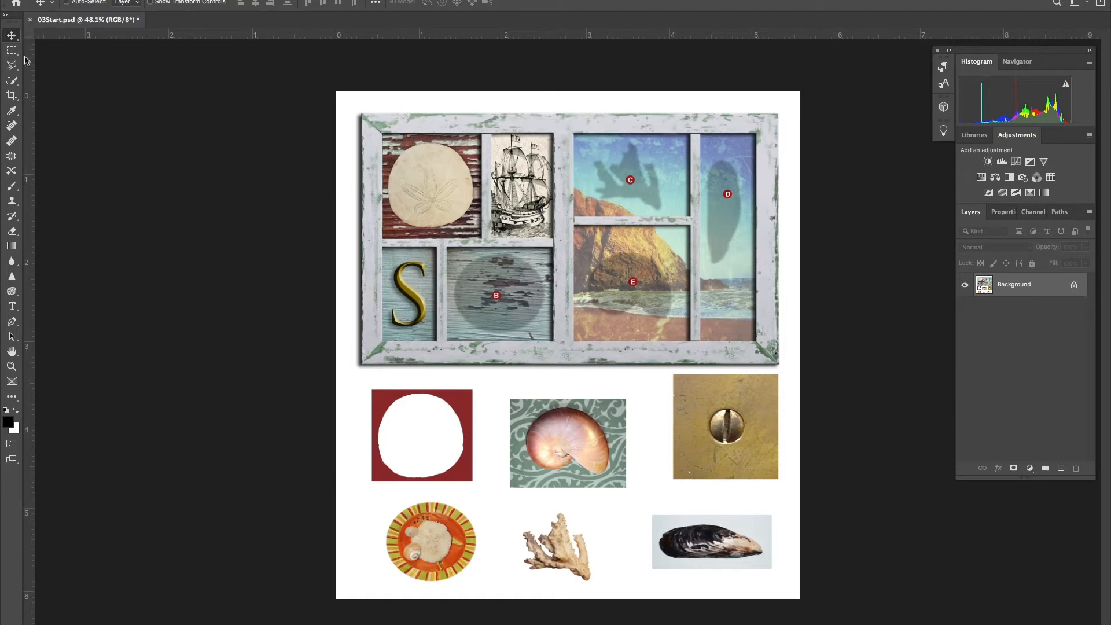
Box the orange shell plate with a rectangular marquee and subtract its white surroundings with Magic Wand.
{"action": "left_click", "coordinate": [12, 50]}
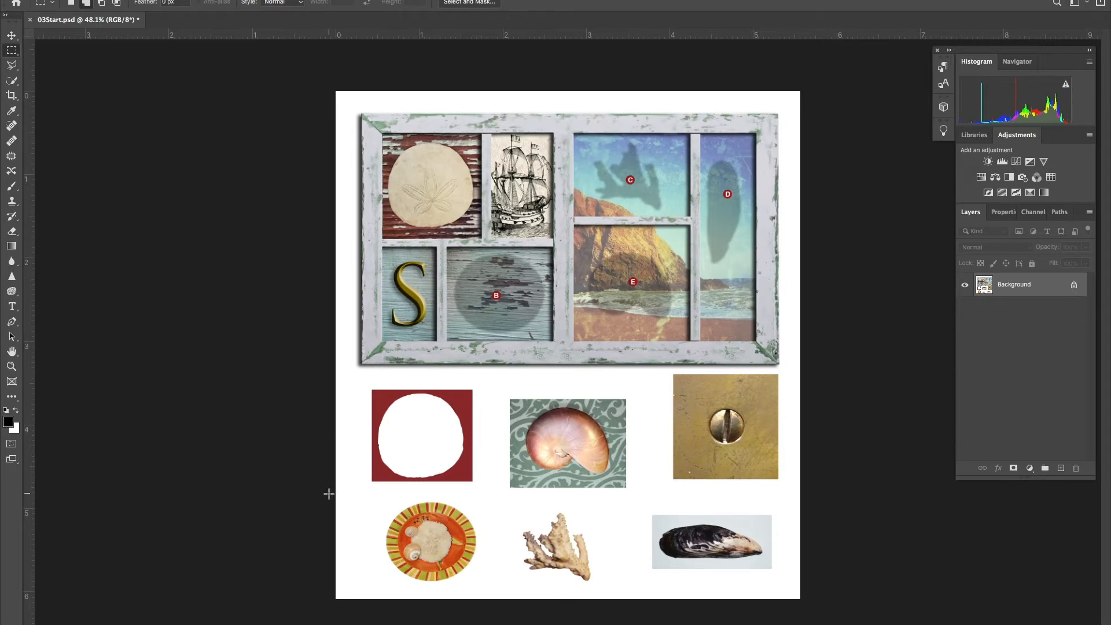
{"action": "mouse_move", "coordinate": [393, 501]}
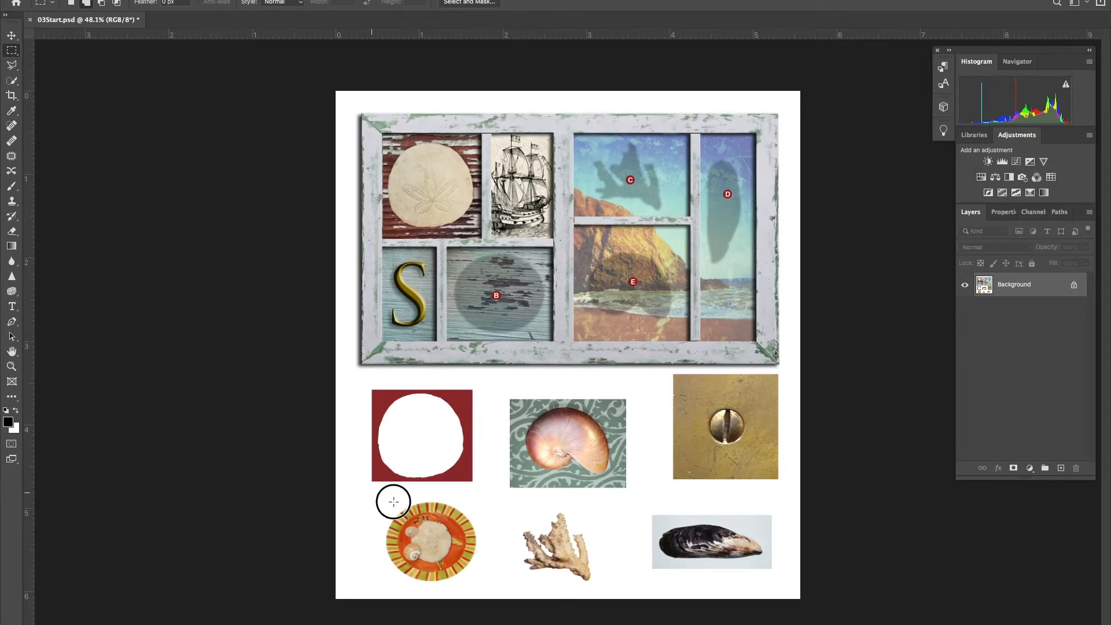
{"action": "left_click_drag", "start_coordinate": [393, 501], "coordinate": [490, 590]}
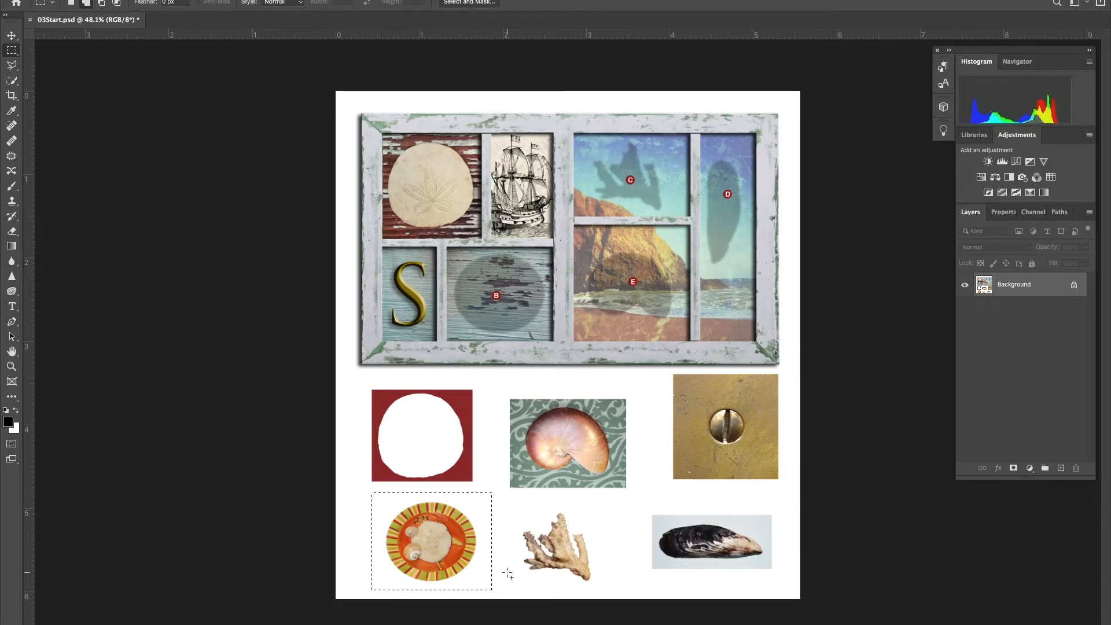
{"action": "left_click", "coordinate": [12, 82]}
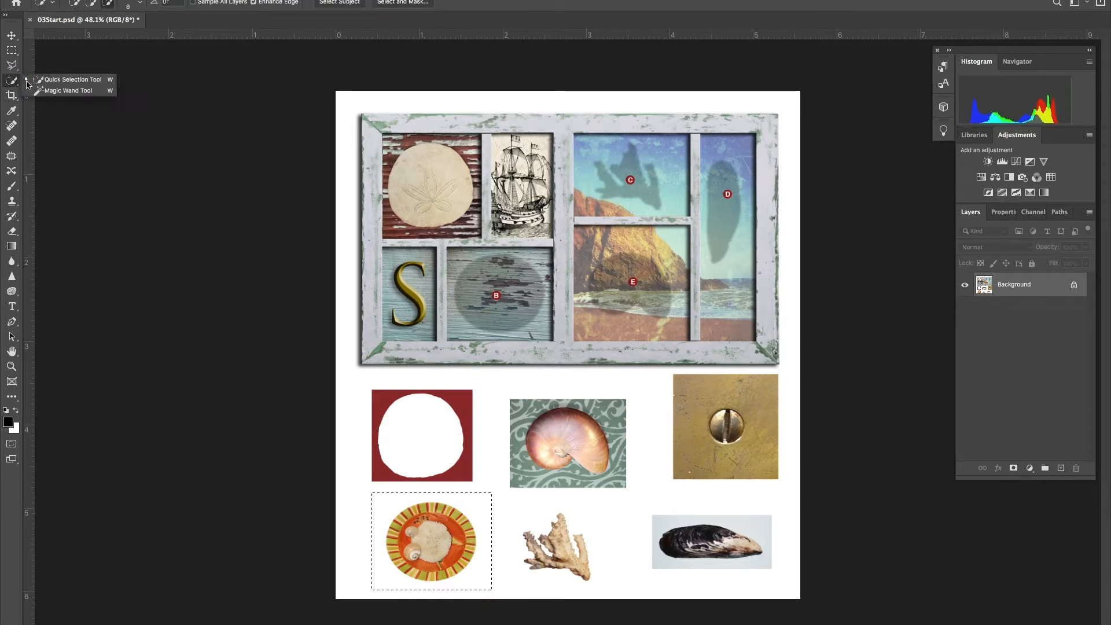
{"action": "left_click", "coordinate": [67, 90]}
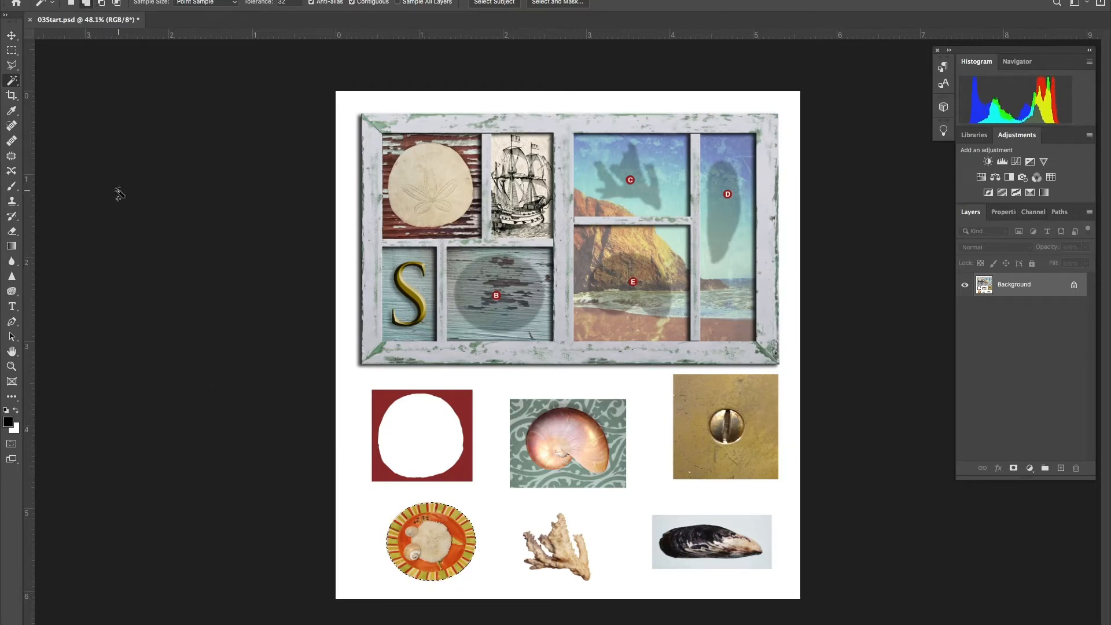
{"action": "left_click", "coordinate": [12, 35]}
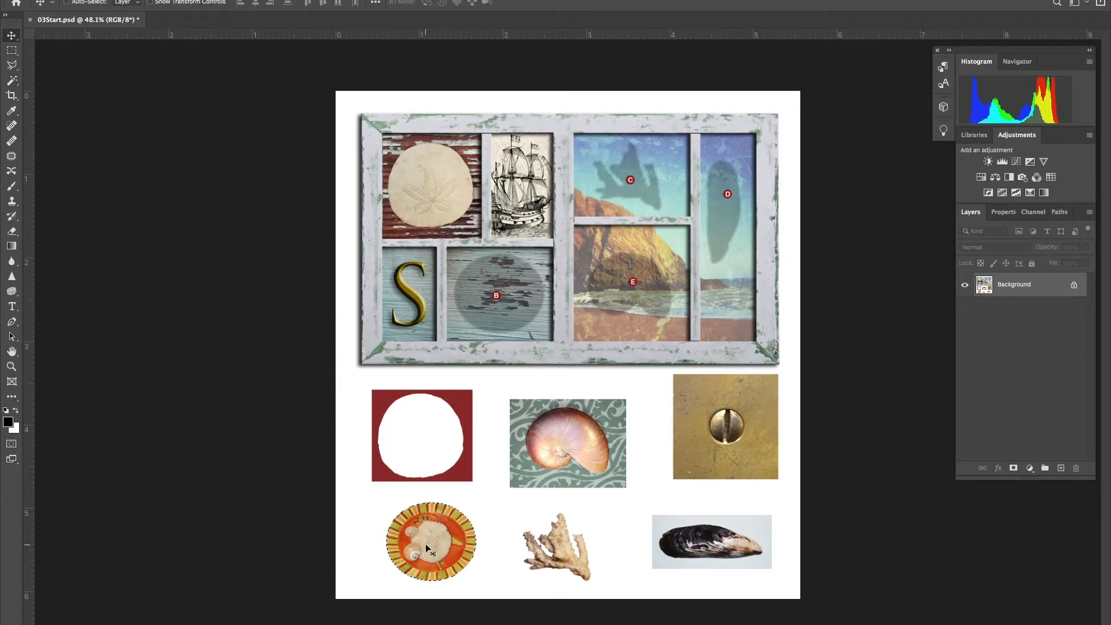
Drag the shell plate into lower compartment B and nudge it into place.
{"action": "left_click_drag", "start_coordinate": [431, 542], "coordinate": [491, 306]}
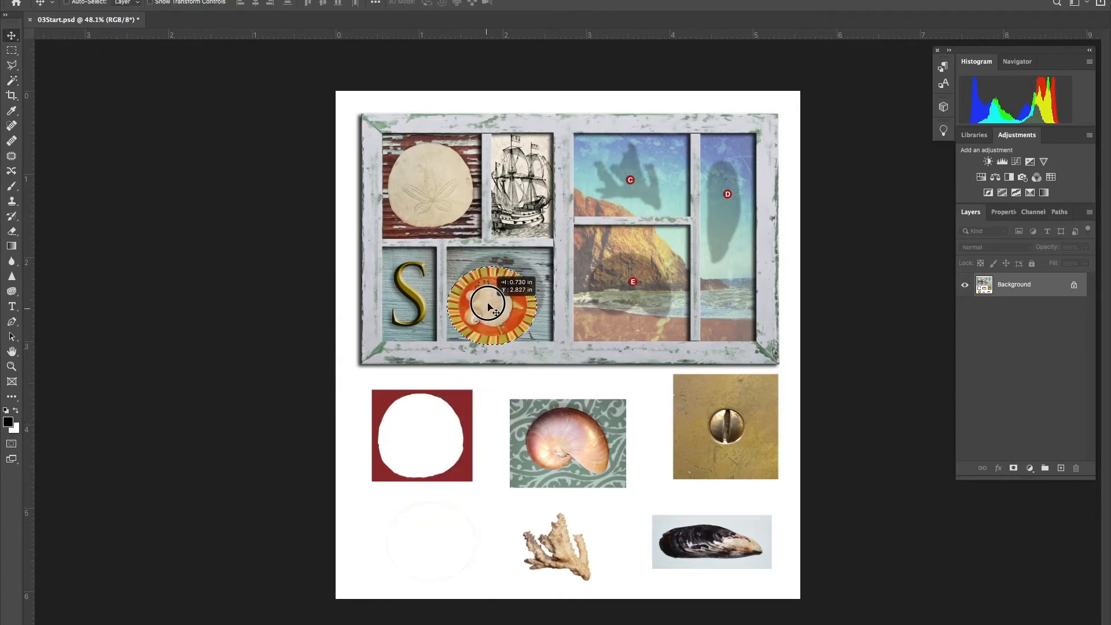
{"action": "left_click_drag", "start_coordinate": [489, 305], "coordinate": [496, 294]}
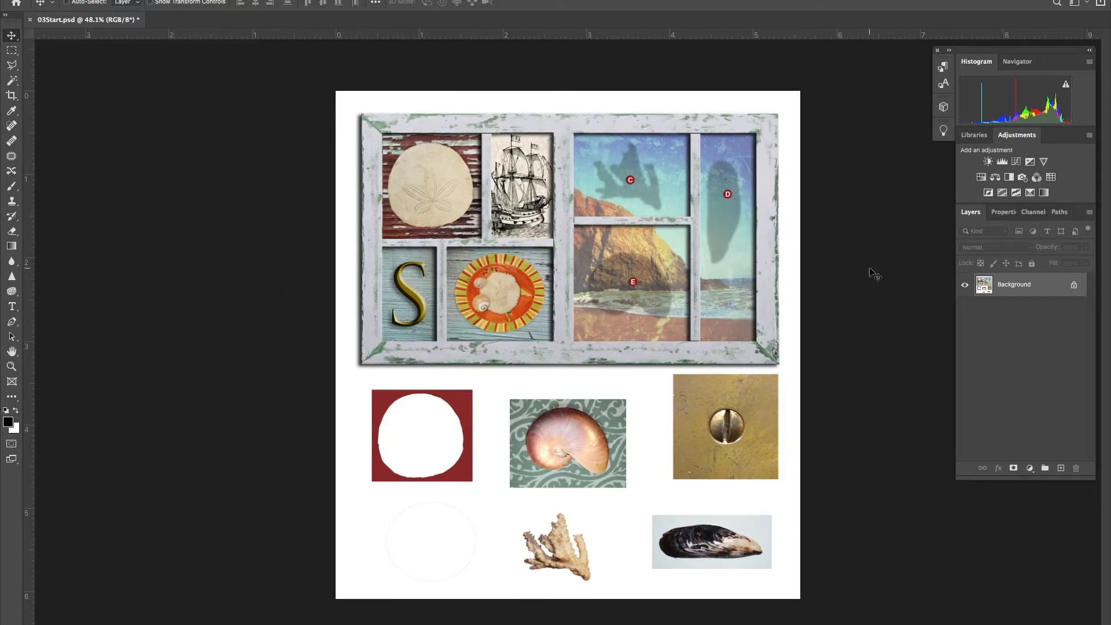
{"action": "mouse_move", "coordinate": [559, 433]}
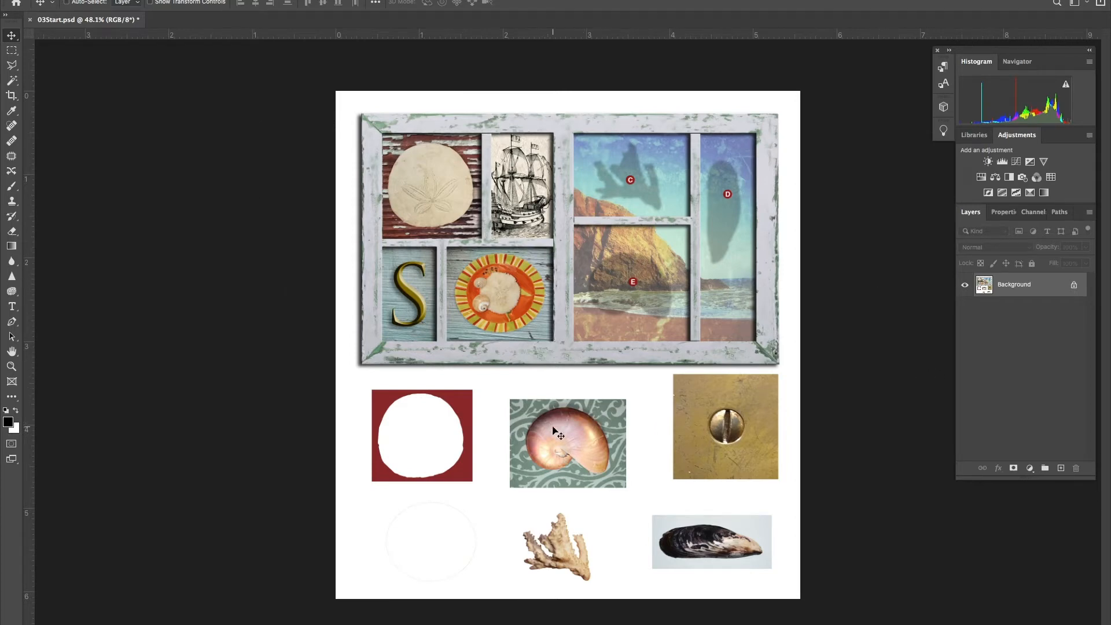
{"action": "mouse_move", "coordinate": [562, 451]}
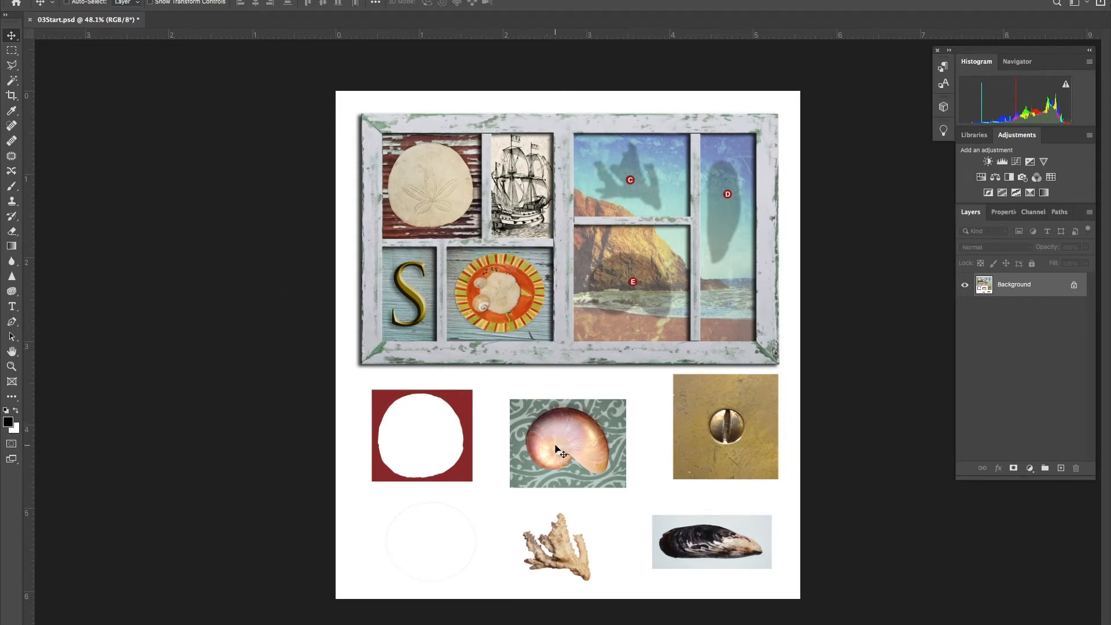
{"action": "mouse_move", "coordinate": [525, 517]}
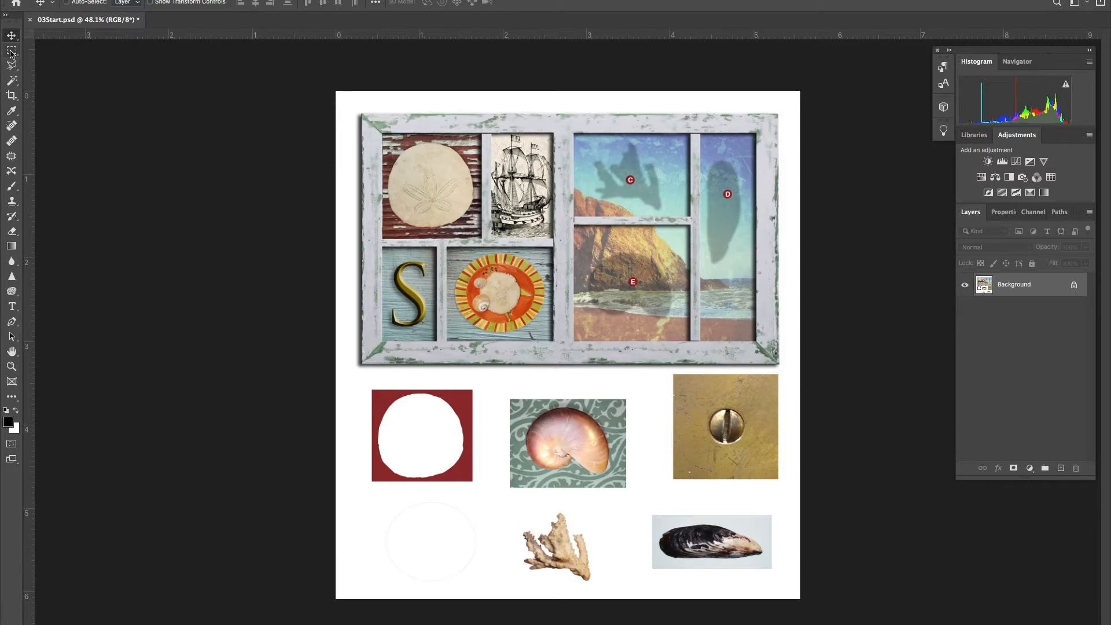
Marquee around the coral and remove its white background with the Magic Wand.
{"action": "left_click", "coordinate": [12, 49]}
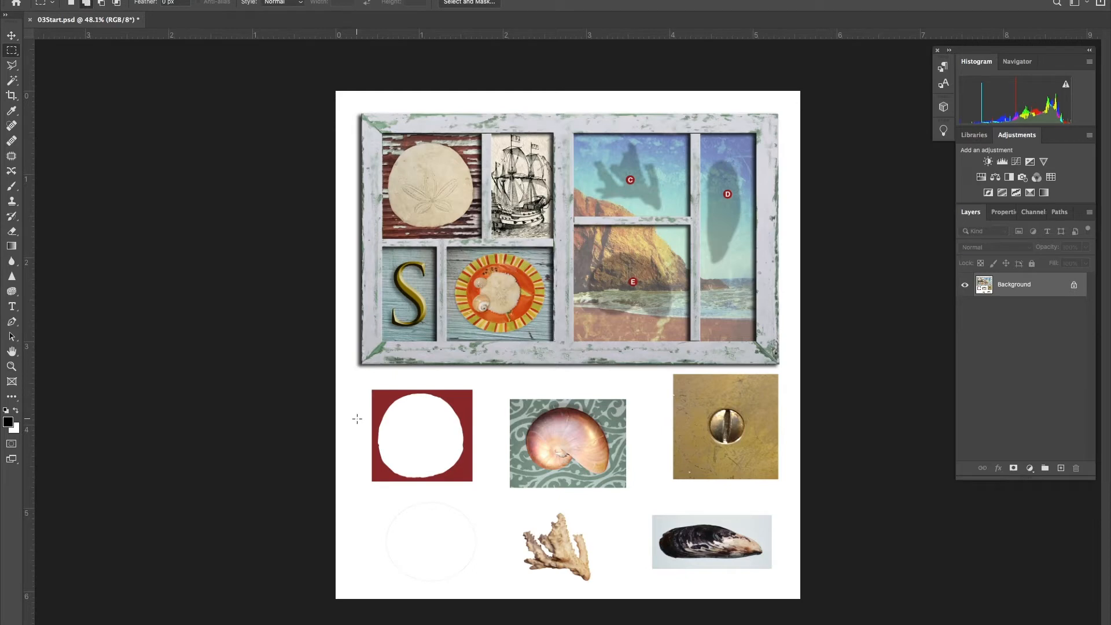
{"action": "mouse_move", "coordinate": [505, 499]}
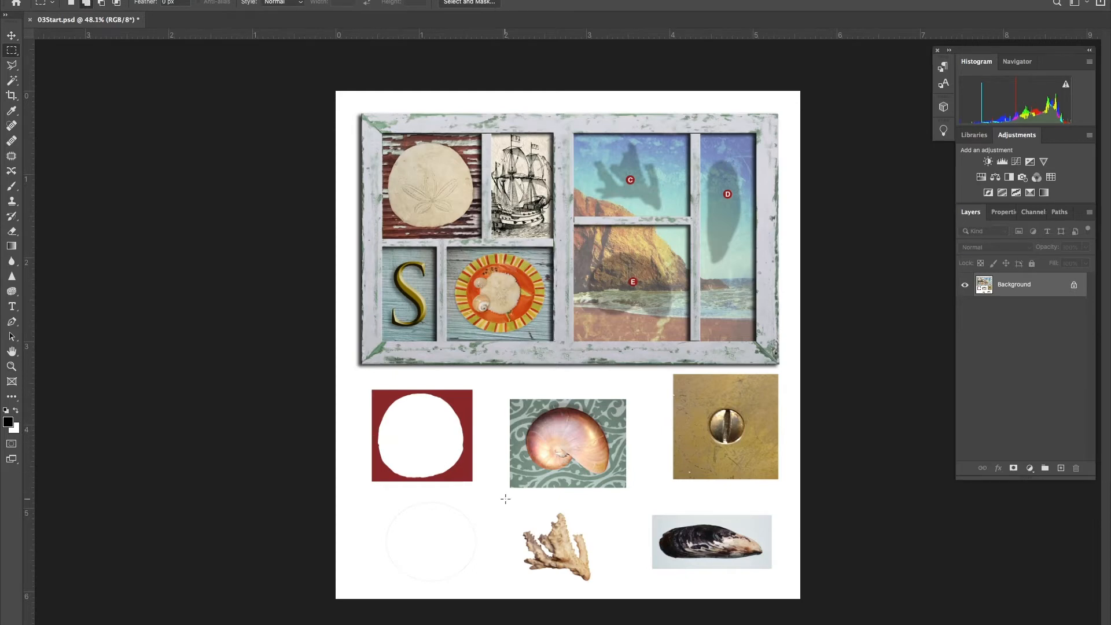
{"action": "left_click_drag", "start_coordinate": [509, 503], "coordinate": [563, 580]}
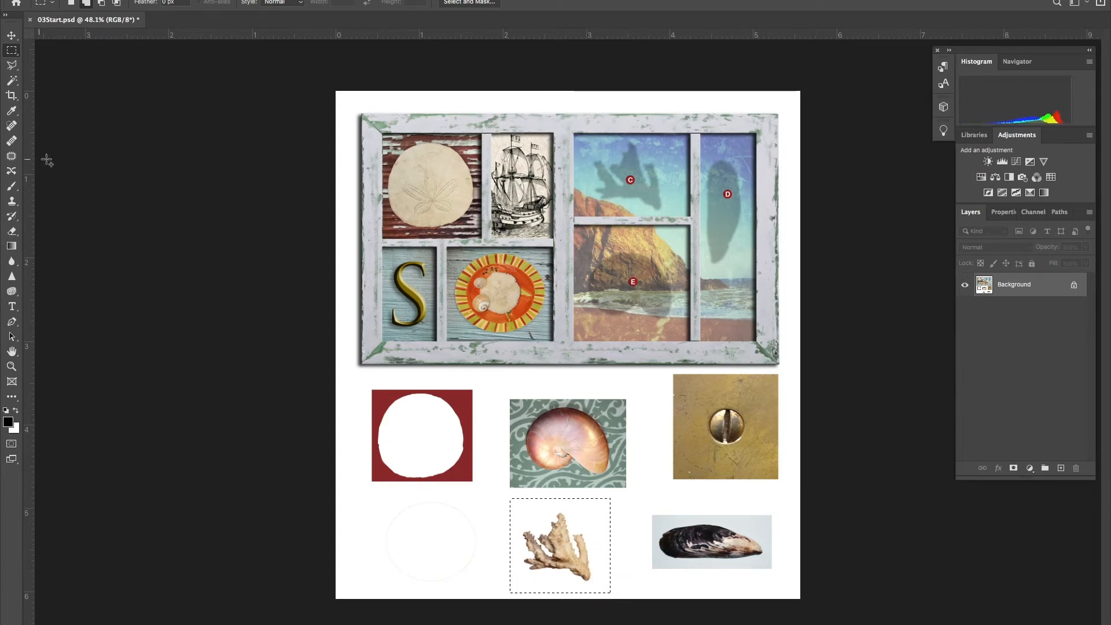
{"action": "left_click", "coordinate": [12, 81]}
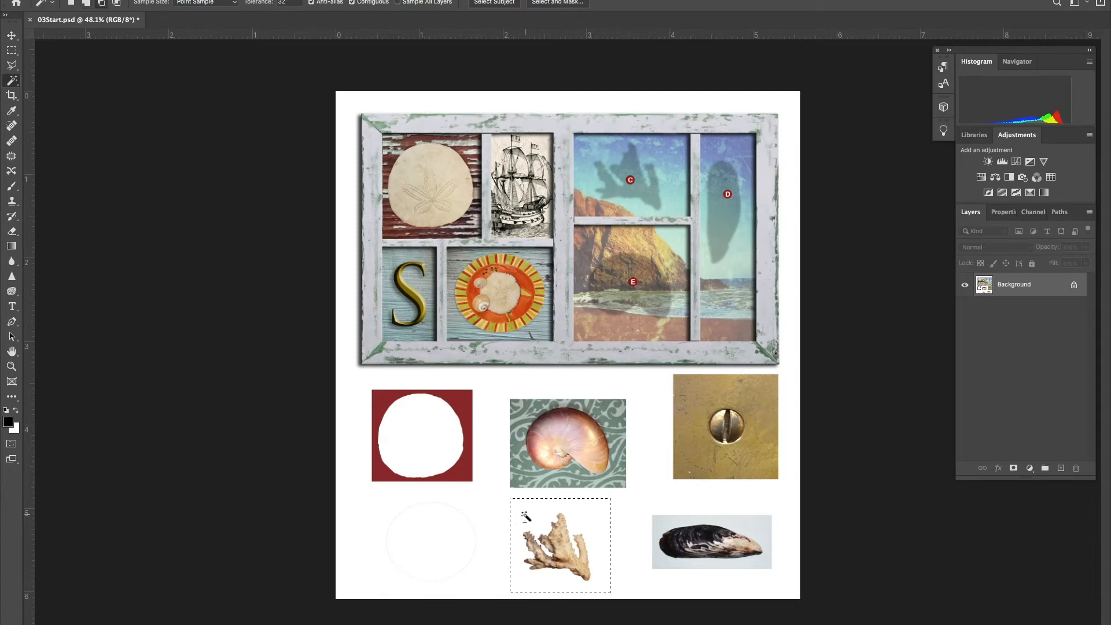
{"action": "left_click", "coordinate": [556, 546]}
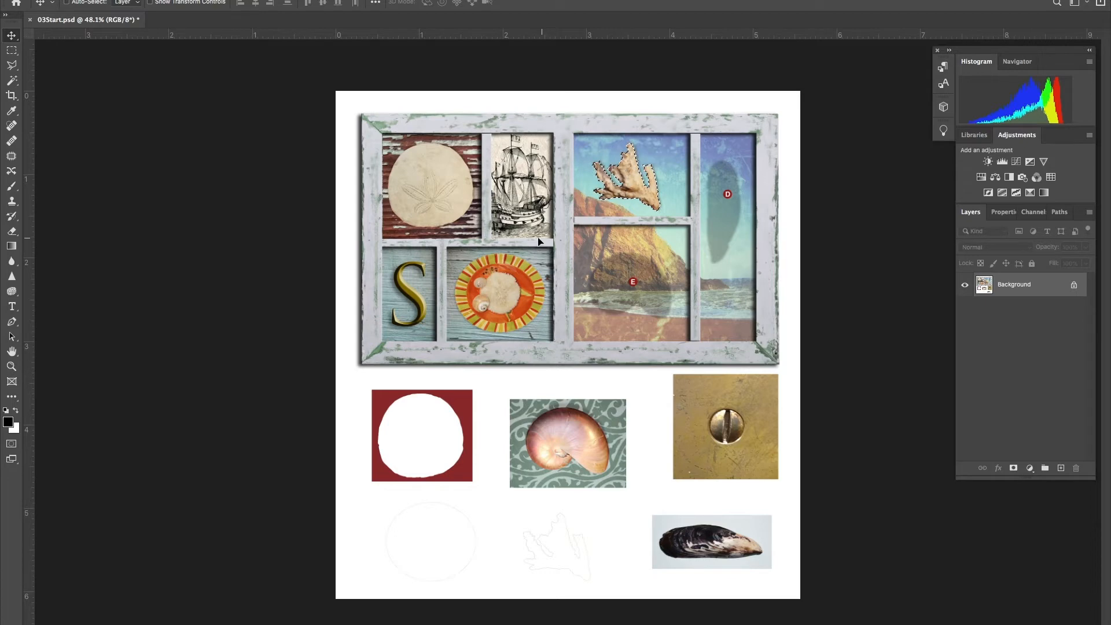
{"action": "left_click", "coordinate": [269, 3]}
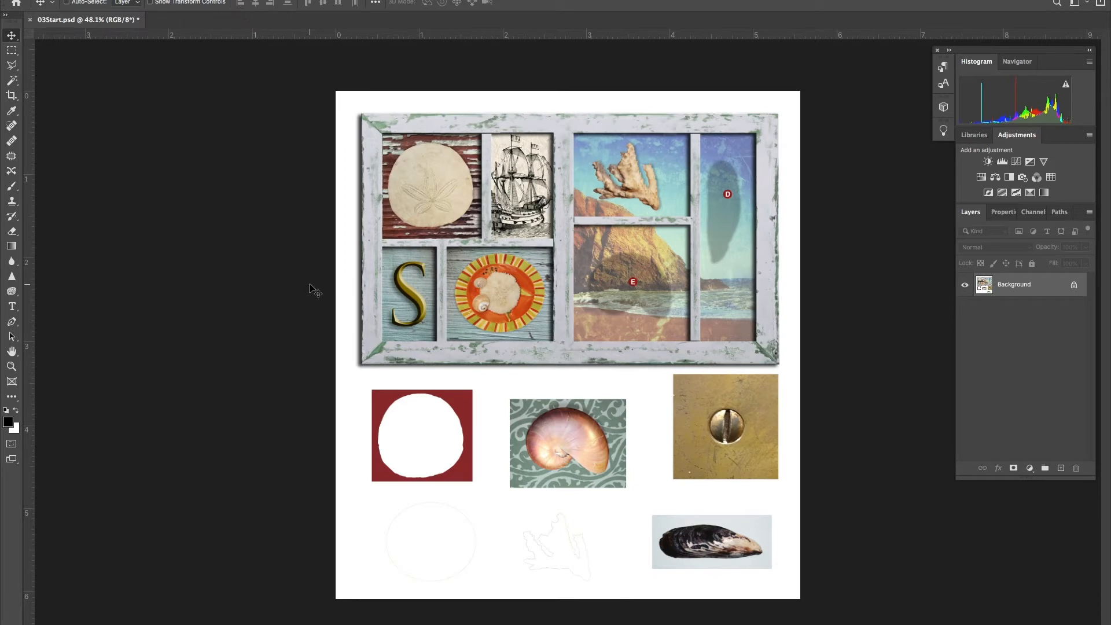
{"action": "mouse_move", "coordinate": [369, 324]}
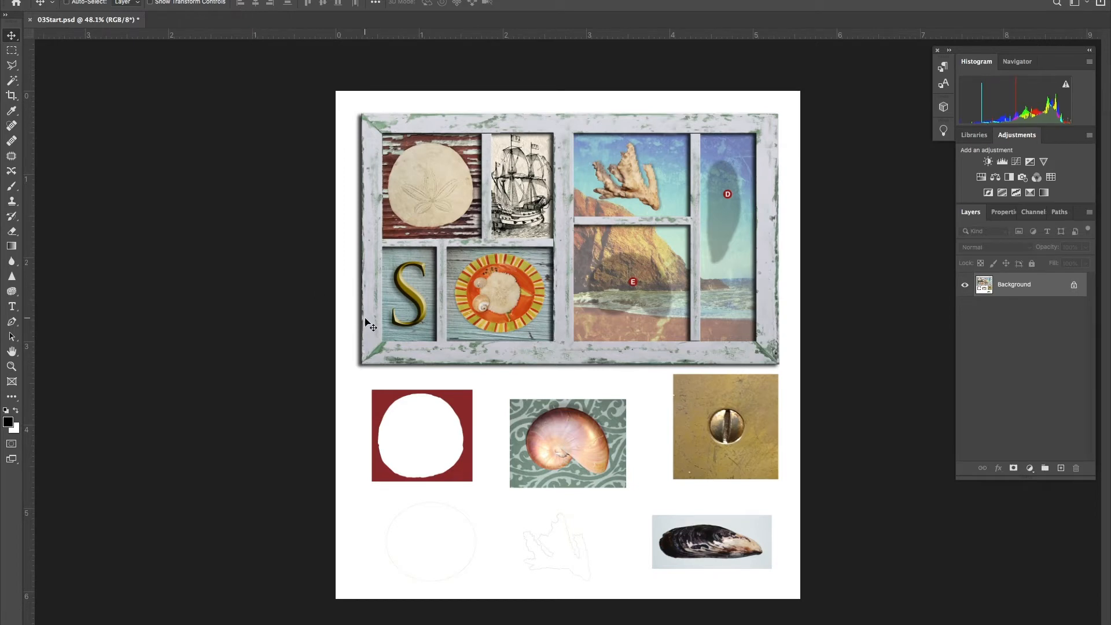
{"action": "mouse_move", "coordinate": [522, 496]}
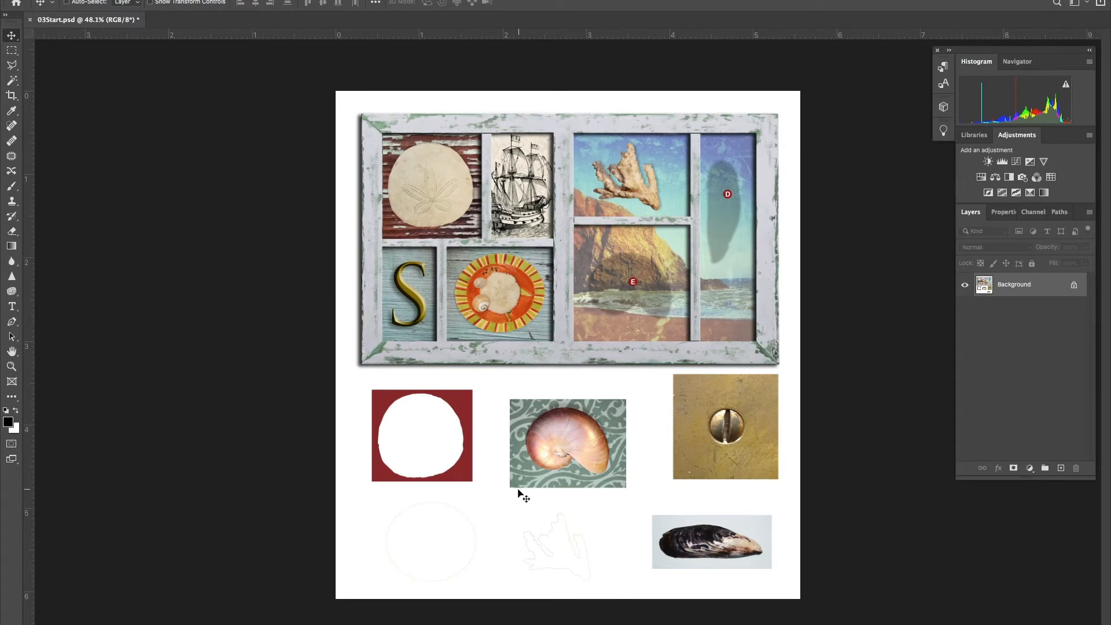
Trace the mussel shell's edge with the Magnetic Lasso Tool.
{"action": "left_click", "coordinate": [12, 65]}
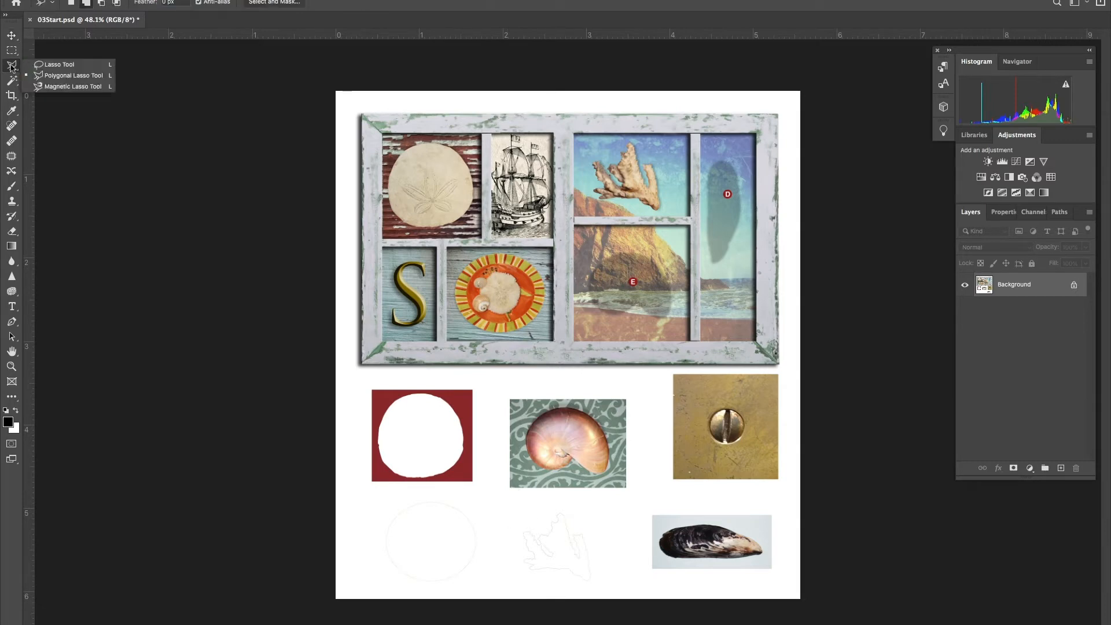
{"action": "left_click", "coordinate": [73, 86]}
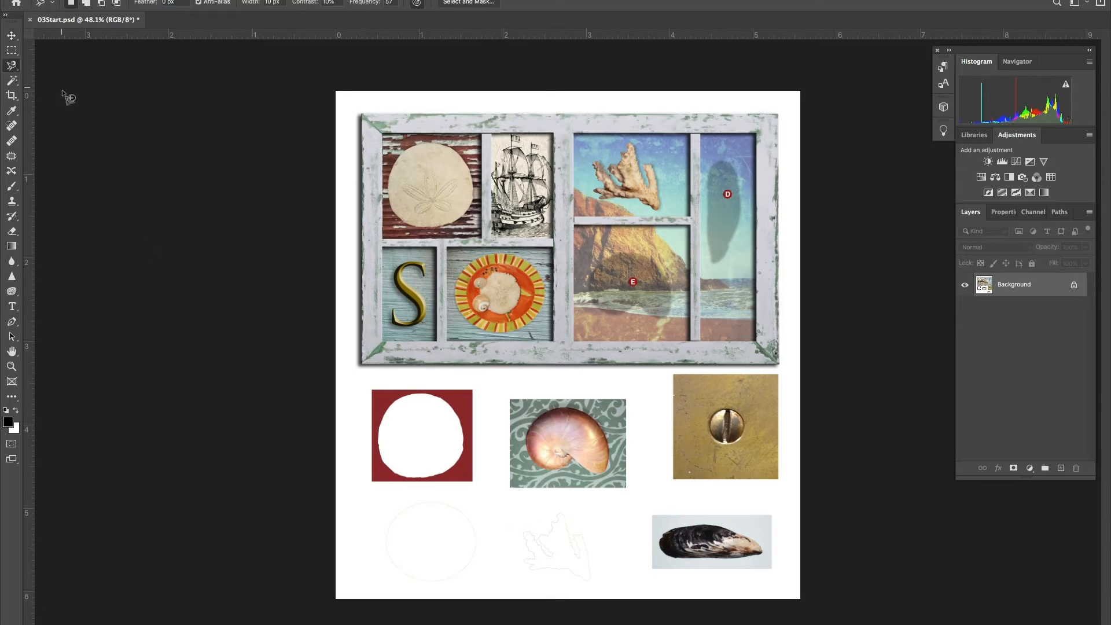
{"action": "mouse_move", "coordinate": [646, 559]}
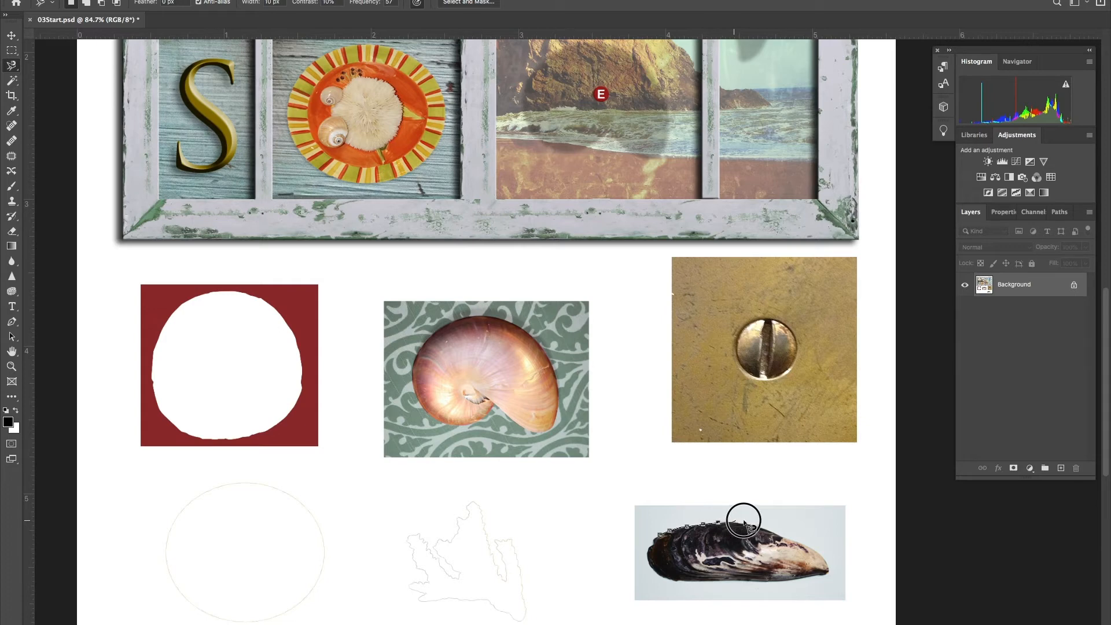
{"action": "left_click_drag", "start_coordinate": [743, 518], "coordinate": [773, 532]}
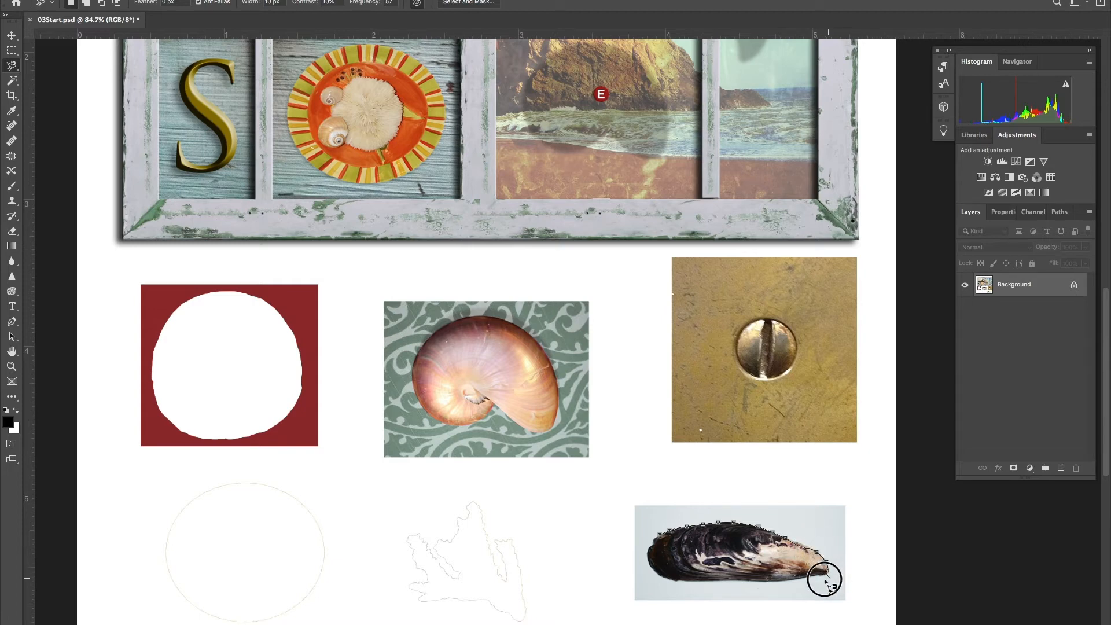
{"action": "mouse_move", "coordinate": [780, 588]}
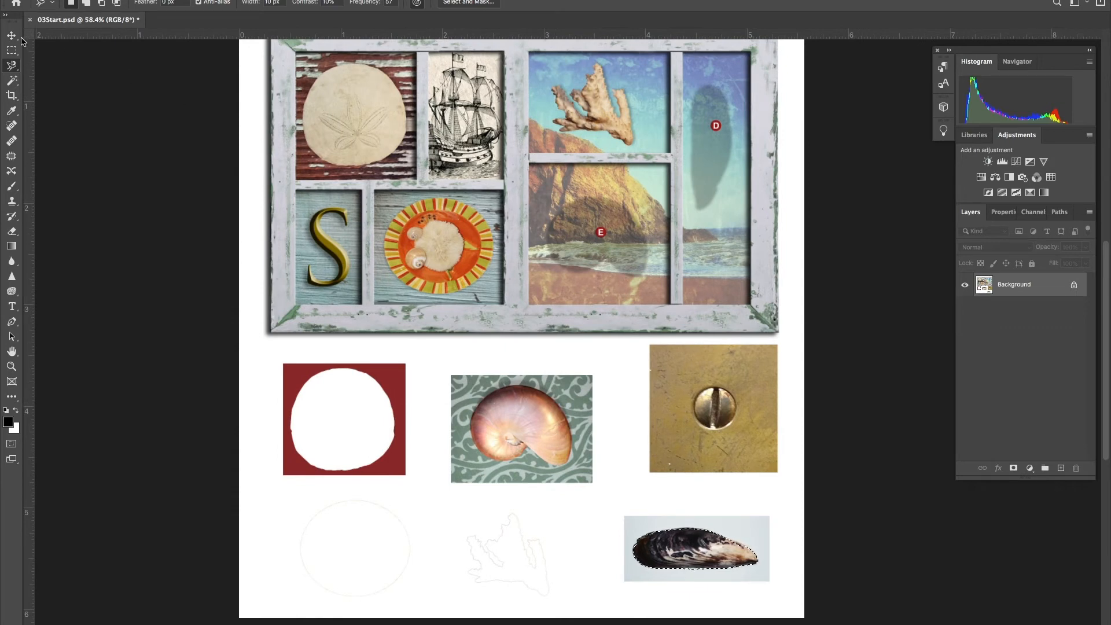
Rotate the mussel upright with Edit > Transform > Rotate and commit the rotation.
{"action": "left_click", "coordinate": [13, 36]}
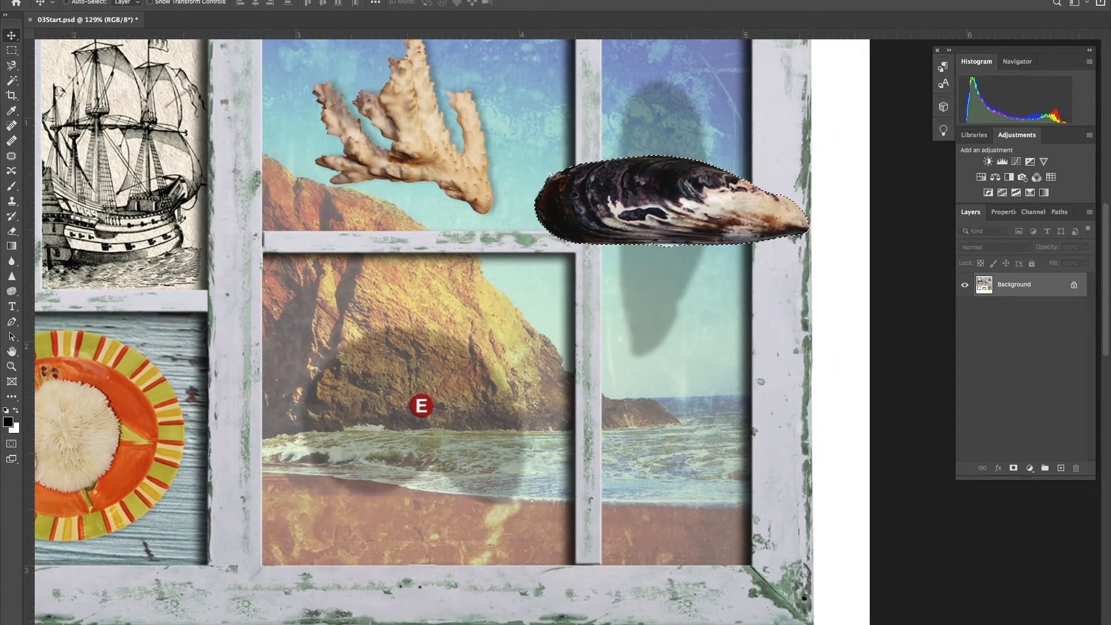
{"action": "left_click", "coordinate": [19, 7]}
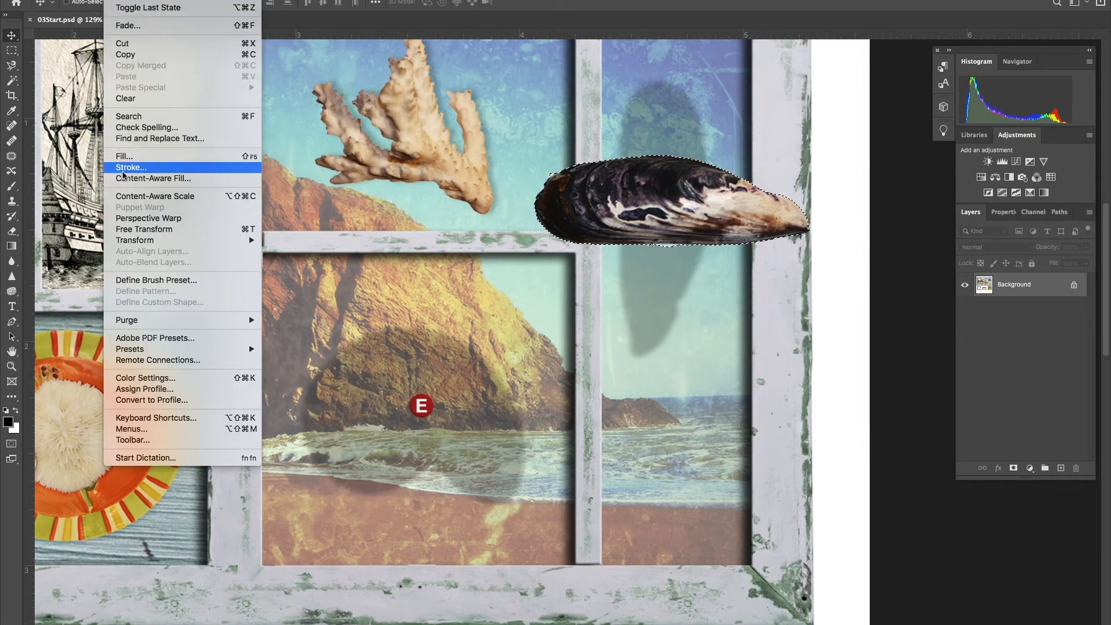
{"action": "mouse_move", "coordinate": [134, 240]}
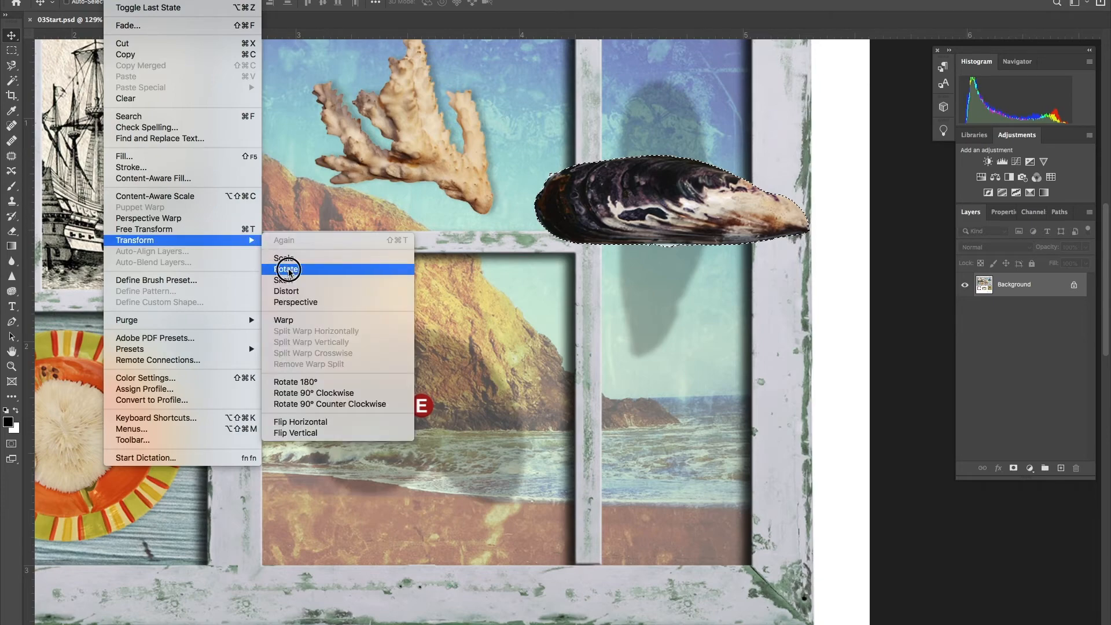
{"action": "left_click", "coordinate": [287, 269]}
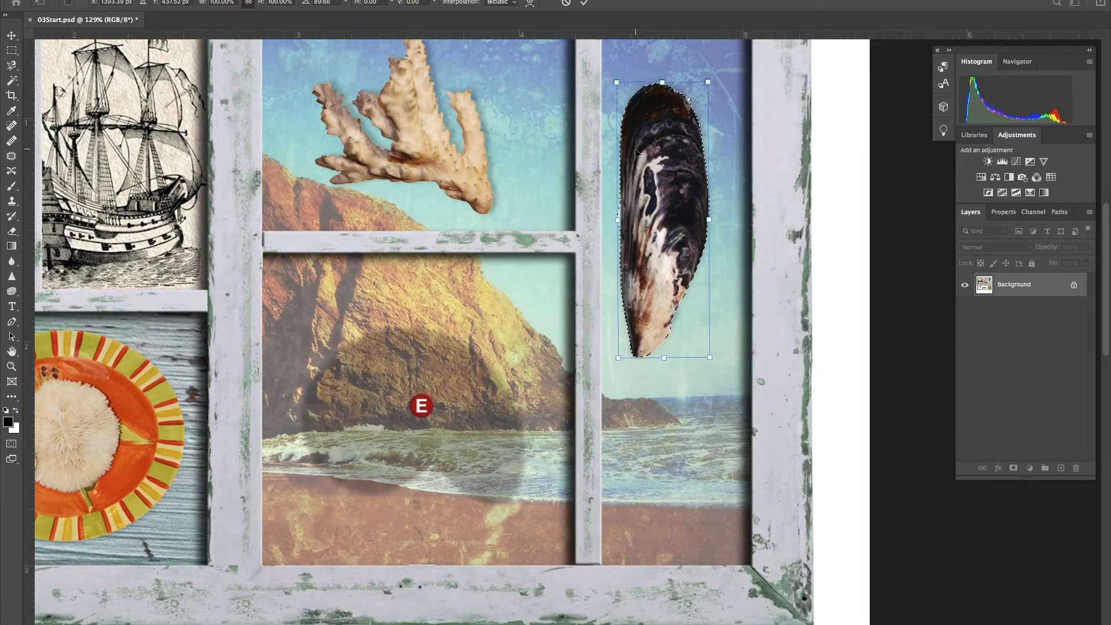
{"action": "left_click", "coordinate": [585, 6]}
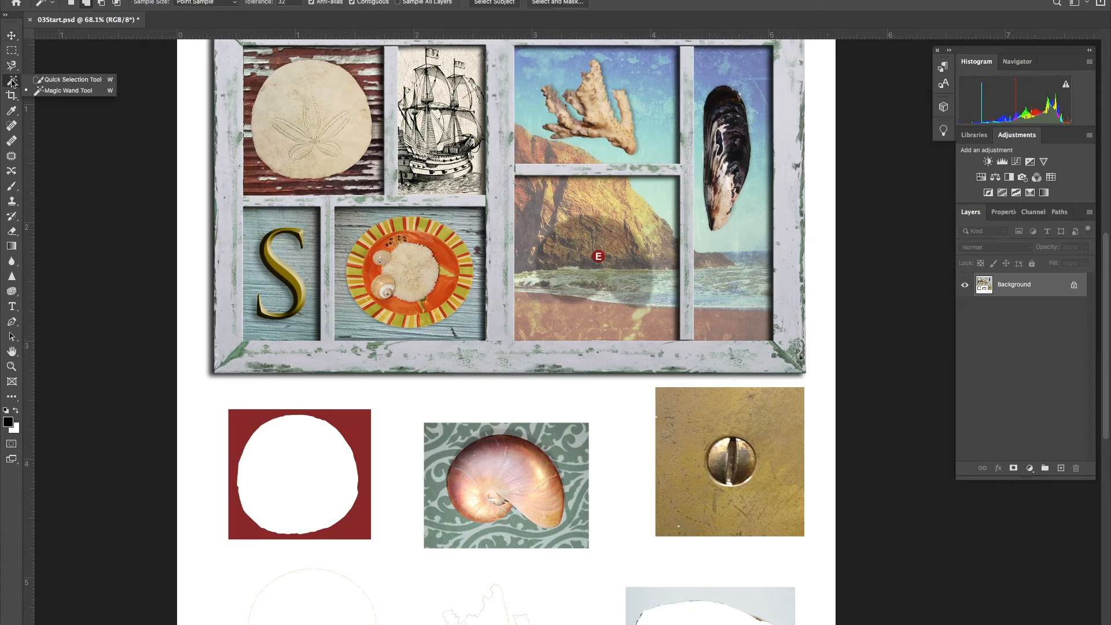
Select the nautilus shell, drag it into compartment E, and deselect it.
{"action": "left_click", "coordinate": [12, 79]}
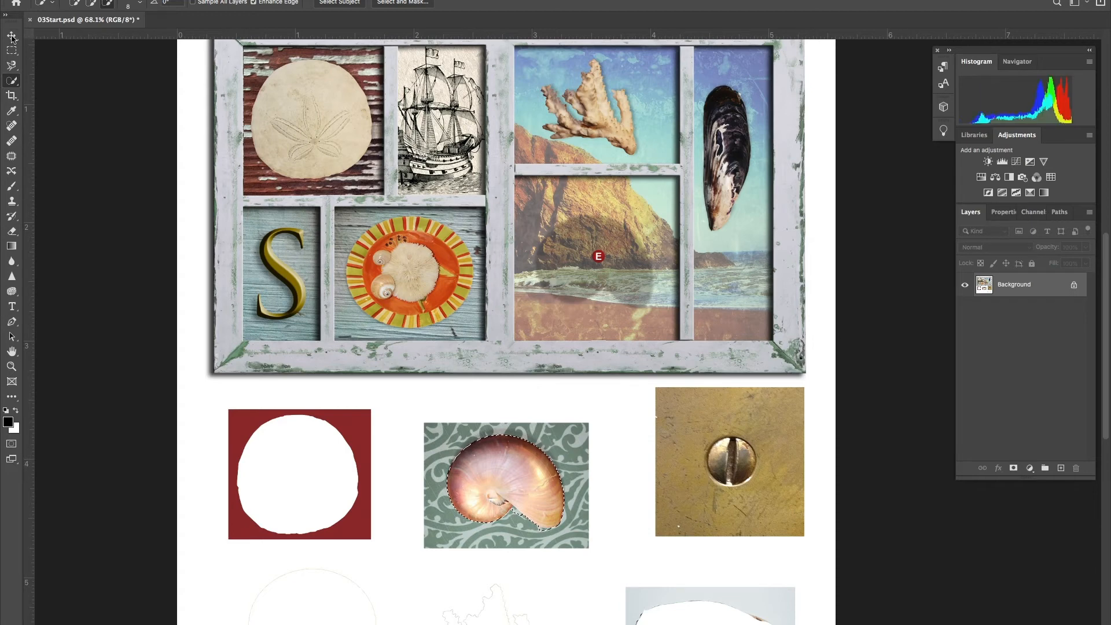
{"action": "left_click", "coordinate": [12, 35]}
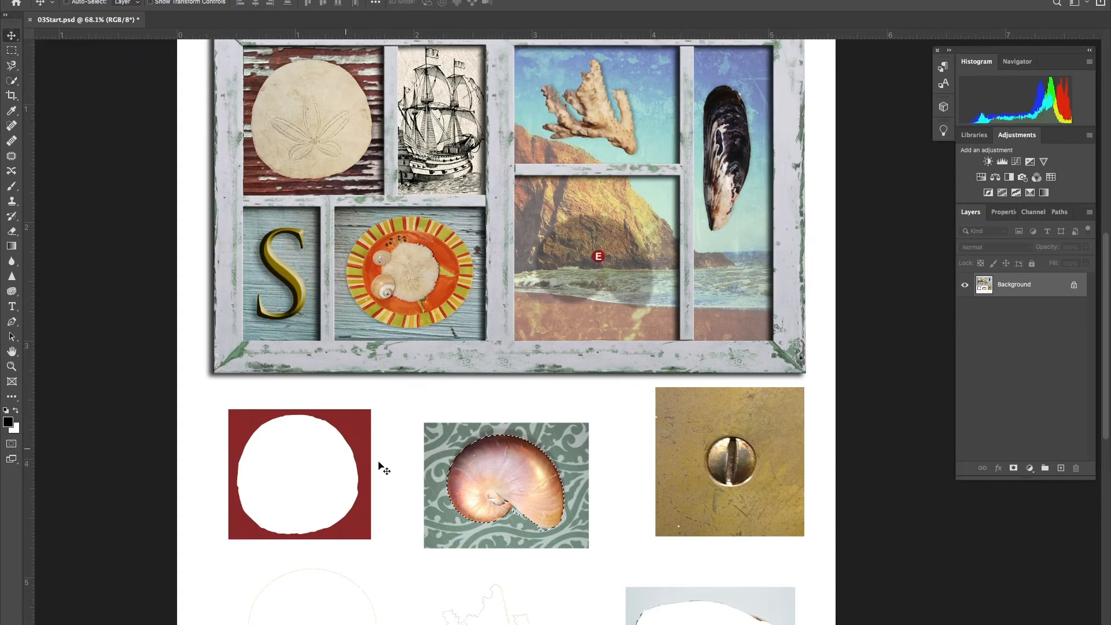
{"action": "left_click_drag", "start_coordinate": [505, 485], "coordinate": [599, 298]}
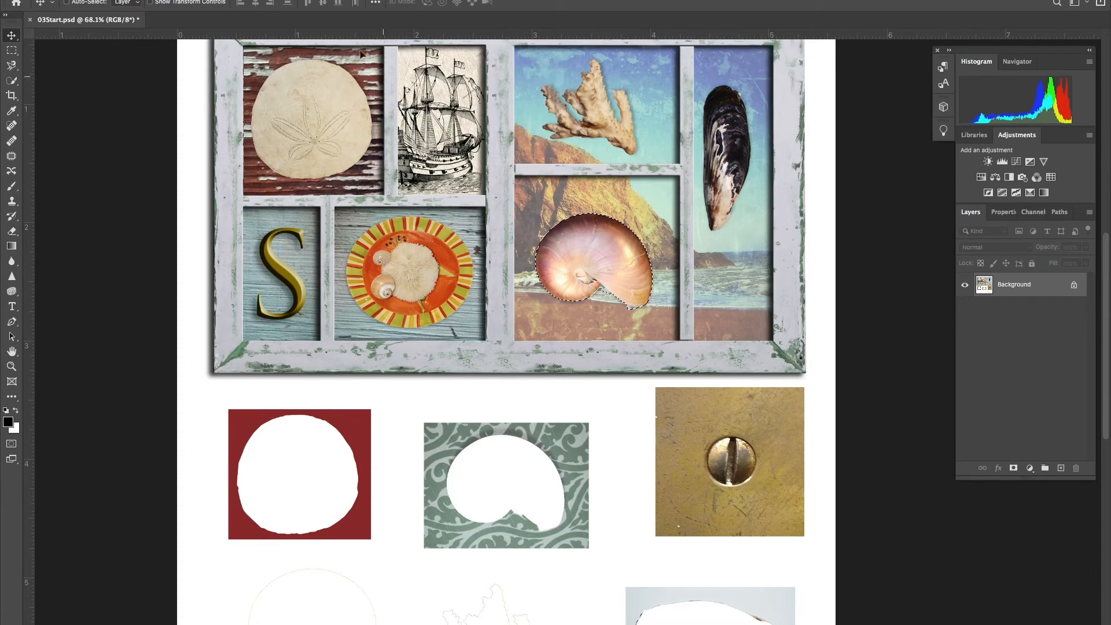
{"action": "left_click", "coordinate": [252, 3]}
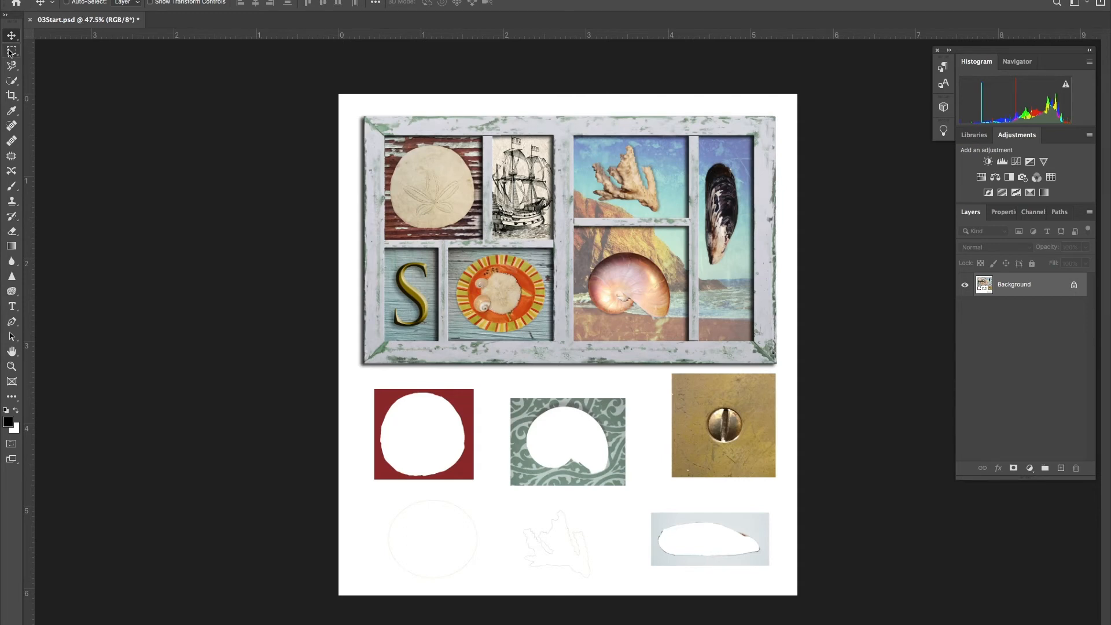
Draw an elliptical marquee circle around the brass screw head.
{"action": "left_click", "coordinate": [12, 51]}
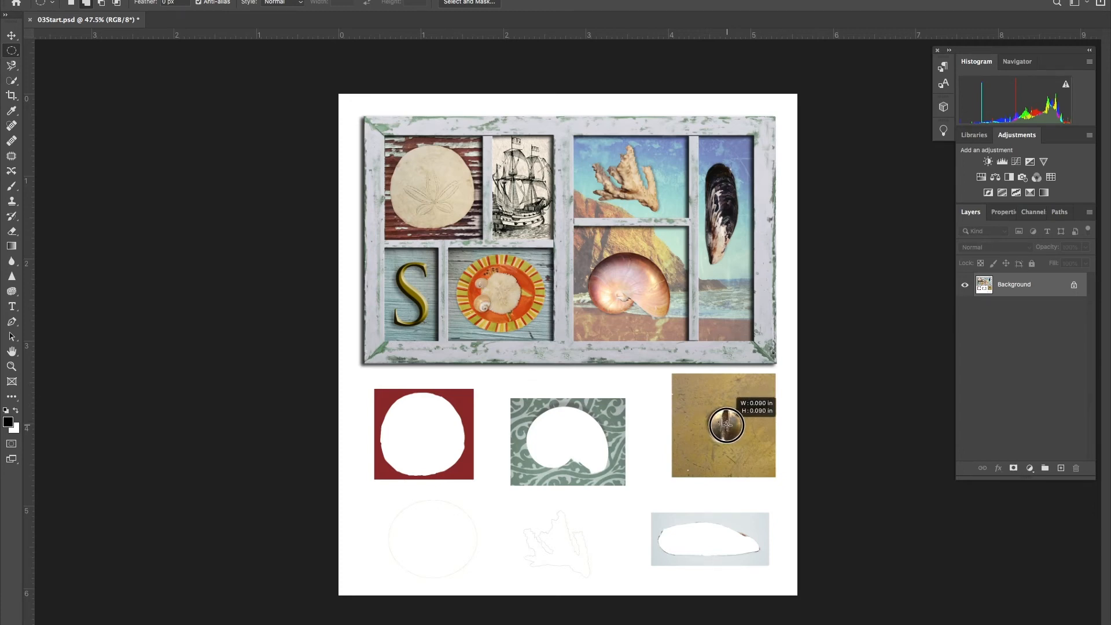
{"action": "left_click_drag", "start_coordinate": [726, 424], "coordinate": [732, 433]}
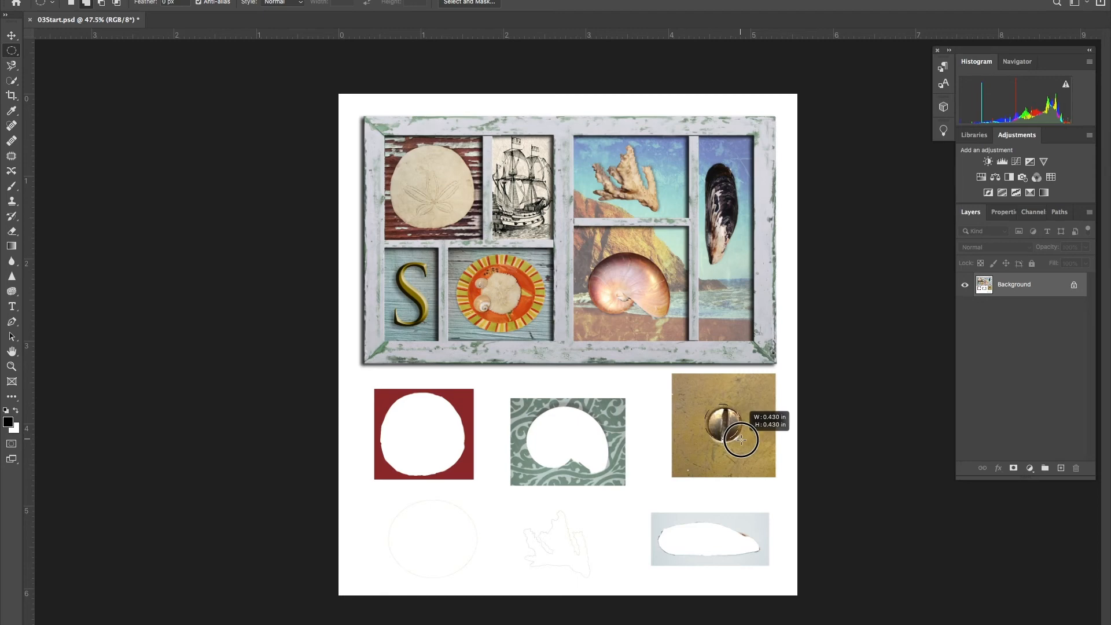
{"action": "left_click_drag", "start_coordinate": [722, 426], "coordinate": [743, 441]}
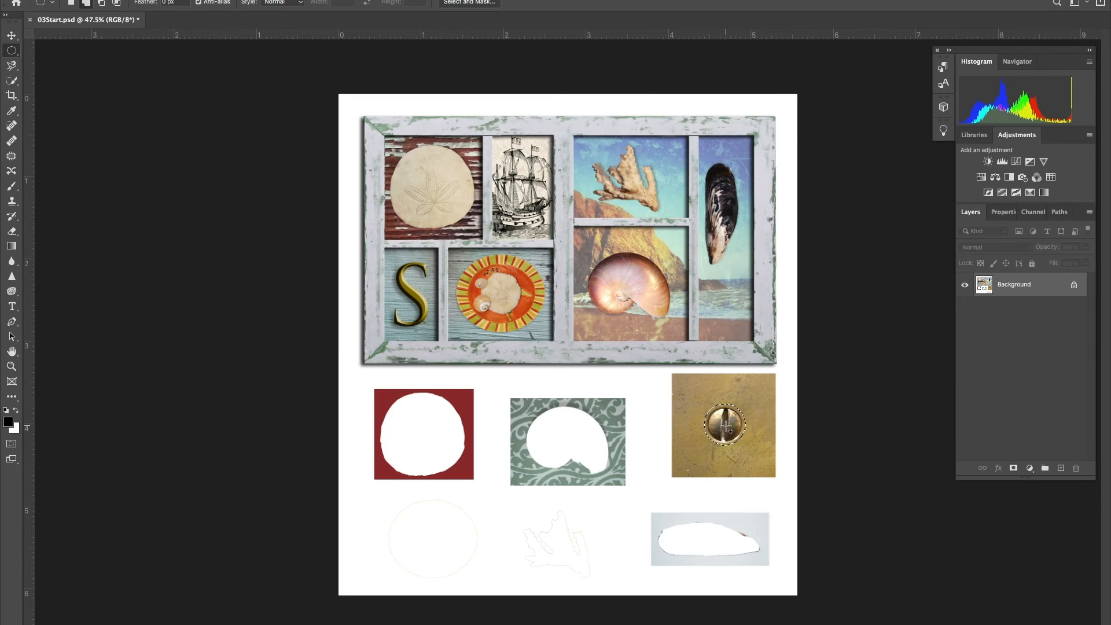
{"action": "mouse_move", "coordinate": [175, 202]}
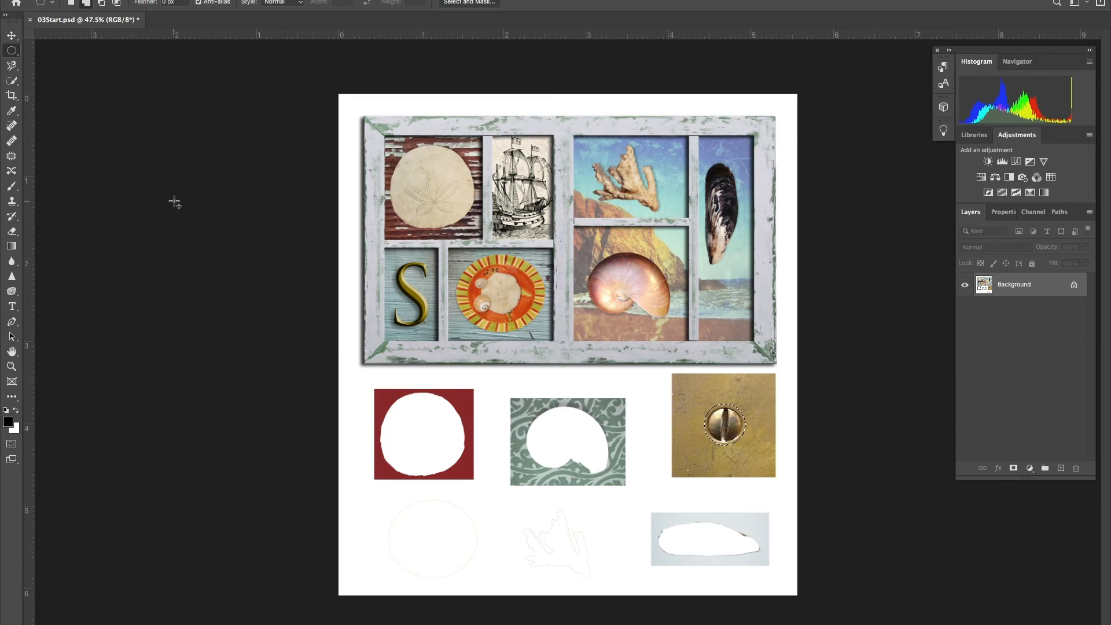
{"action": "mouse_move", "coordinate": [12, 35]}
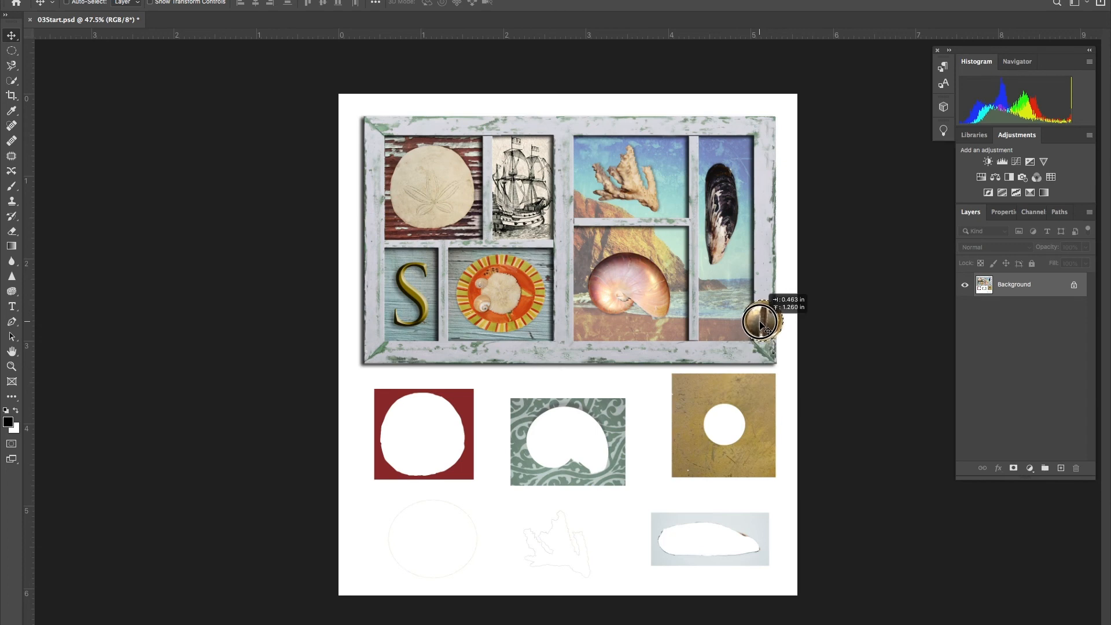
{"action": "mouse_move", "coordinate": [421, 283]}
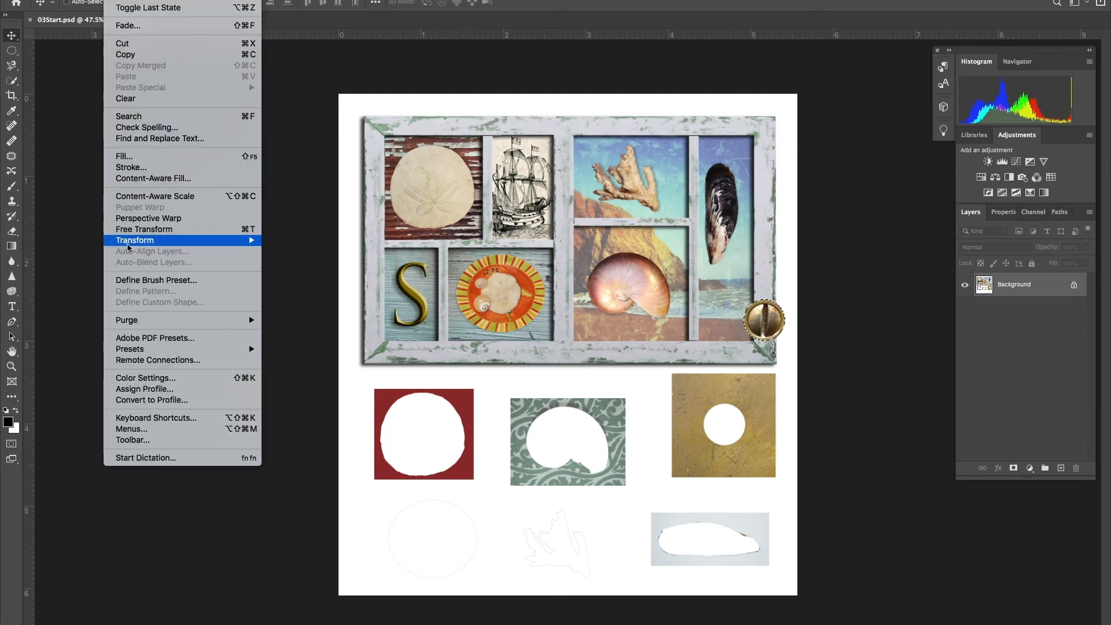
Scale the screw head down and settle it on the frame's lower-right corner.
{"action": "left_click", "coordinate": [297, 259]}
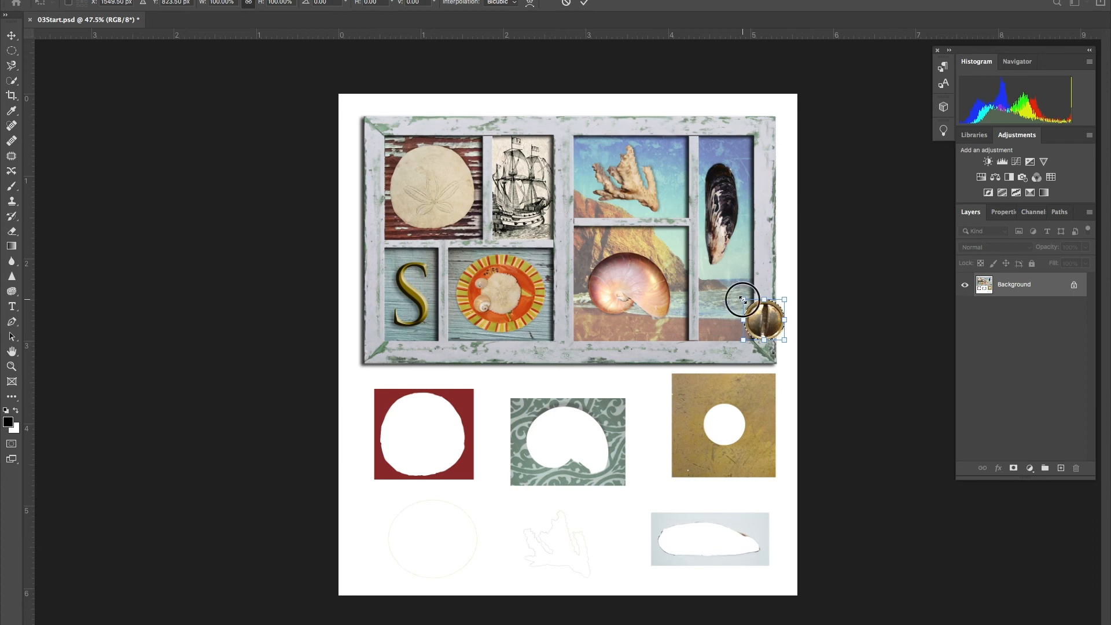
{"action": "left_click_drag", "start_coordinate": [783, 343], "coordinate": [761, 329]}
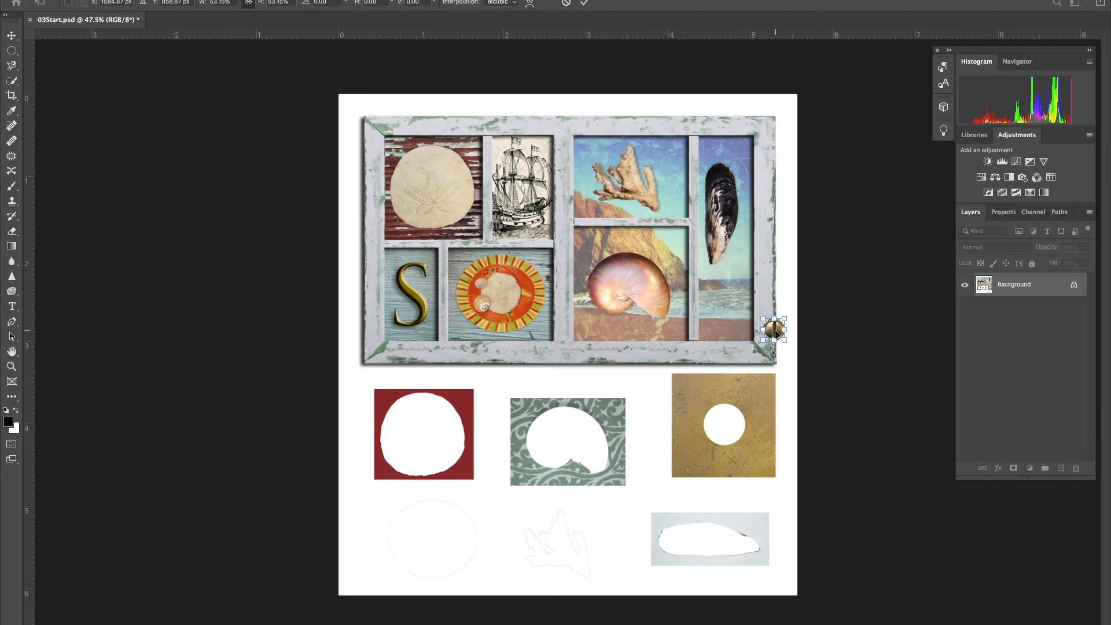
{"action": "left_click_drag", "start_coordinate": [775, 329], "coordinate": [767, 325]}
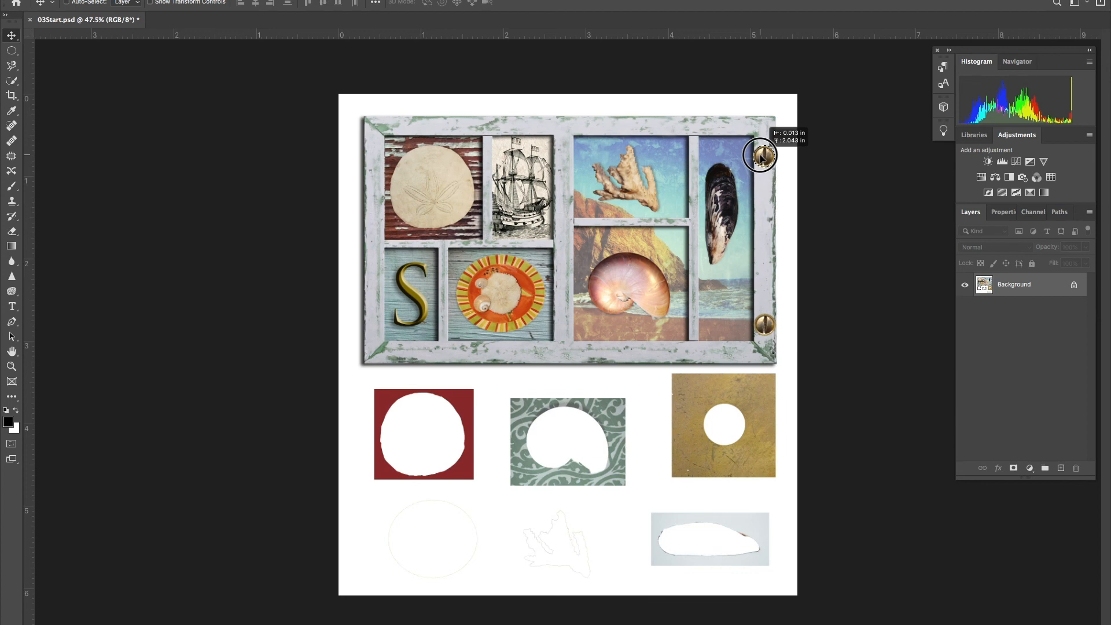
{"action": "mouse_move", "coordinate": [761, 155]}
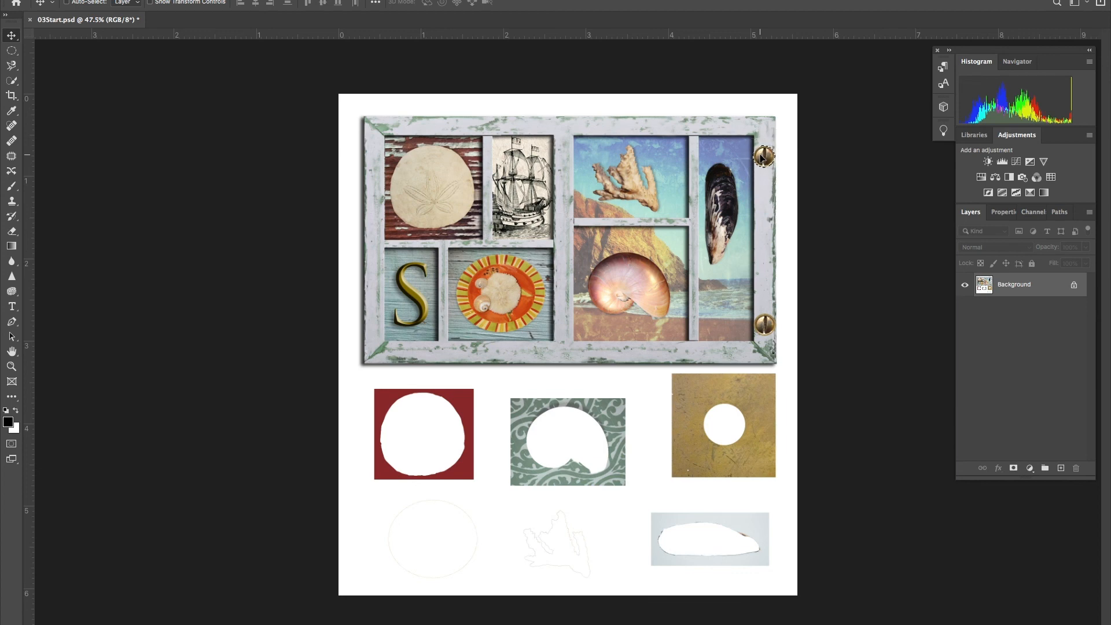
{"action": "mouse_move", "coordinate": [727, 152]}
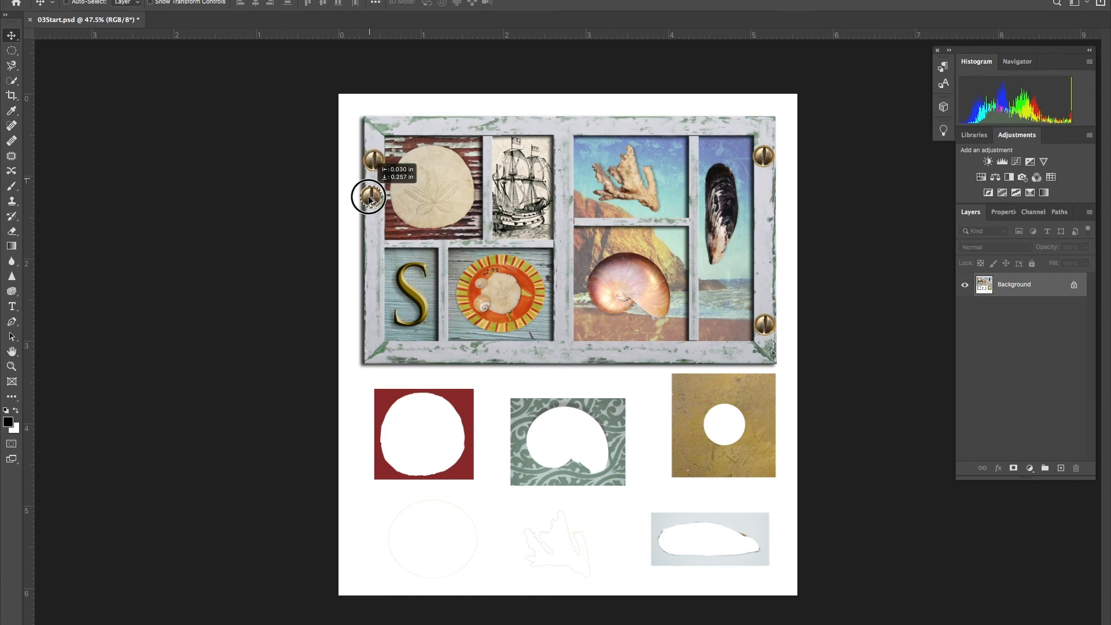
Drag a copy of the brass screw head down onto the frame's lower-left corner.
{"action": "left_click_drag", "start_coordinate": [370, 196], "coordinate": [370, 314]}
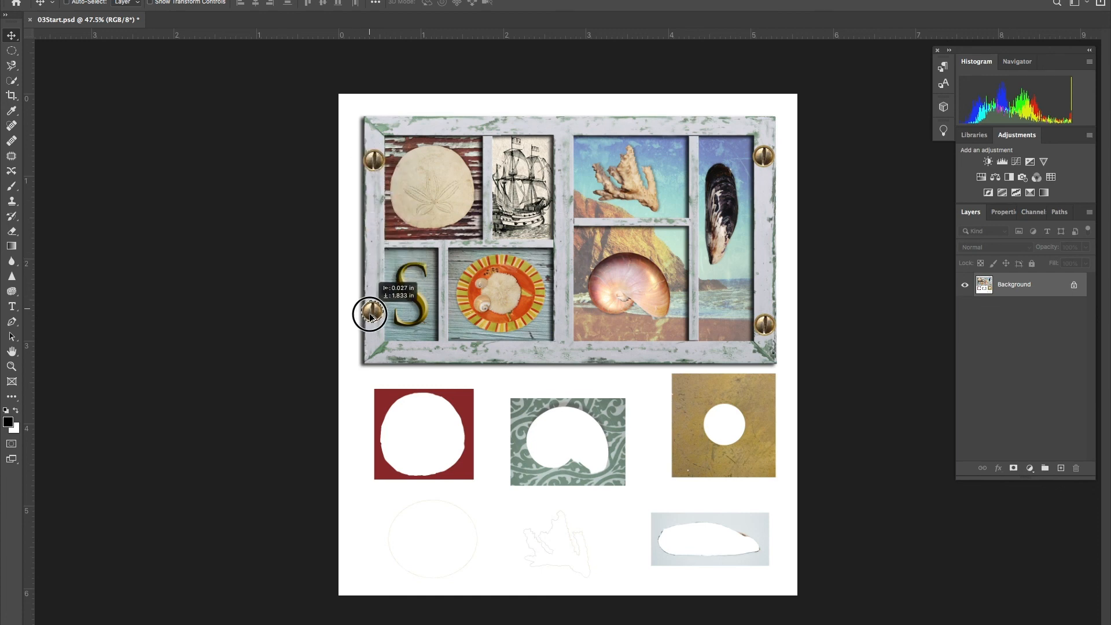